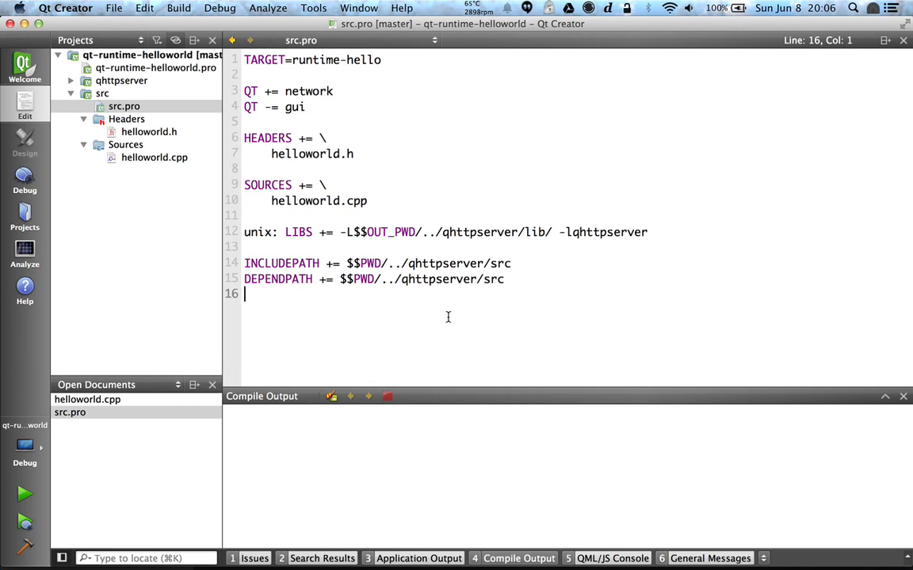
# - Review helloworld.cpp and locate the default listening port 8080 in the constructor
pyautogui.click(154, 157)
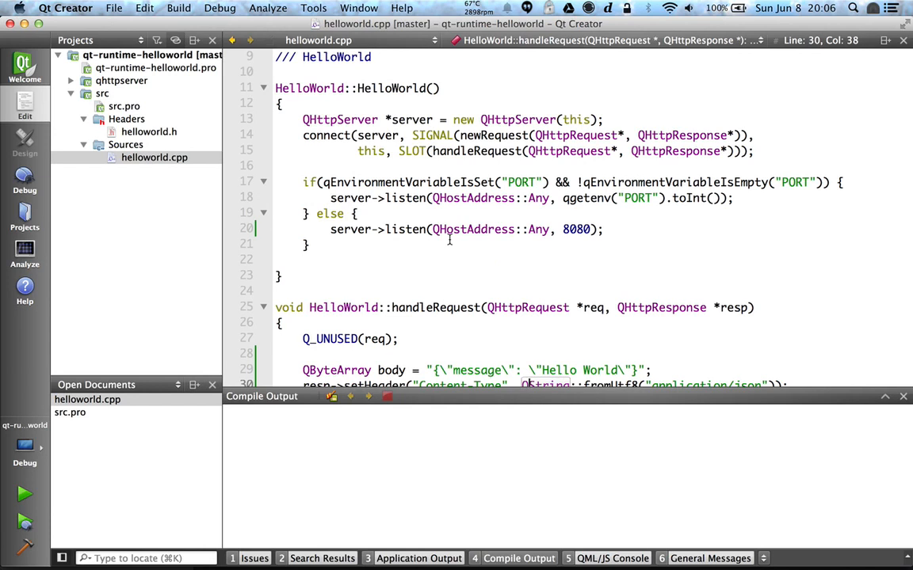
pyautogui.scroll(-3)
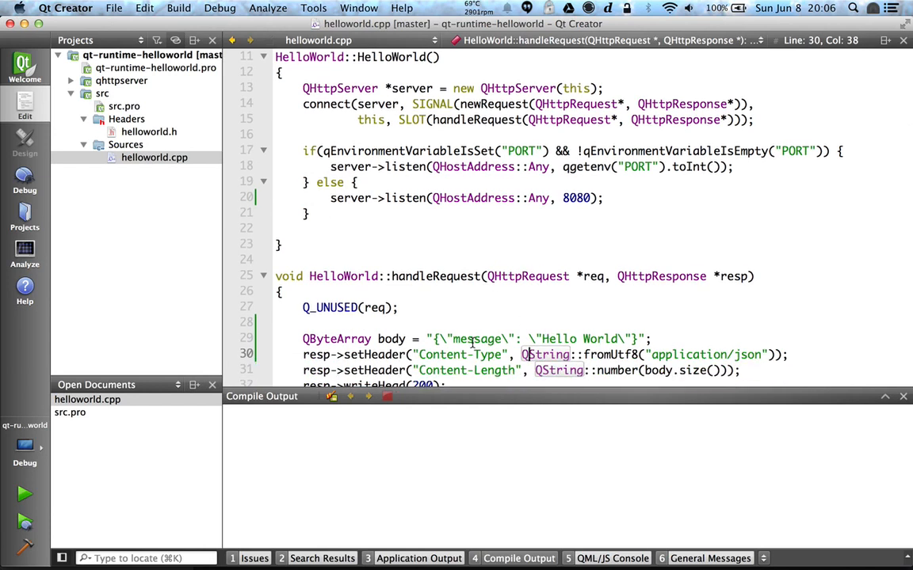
pyautogui.scroll(3)
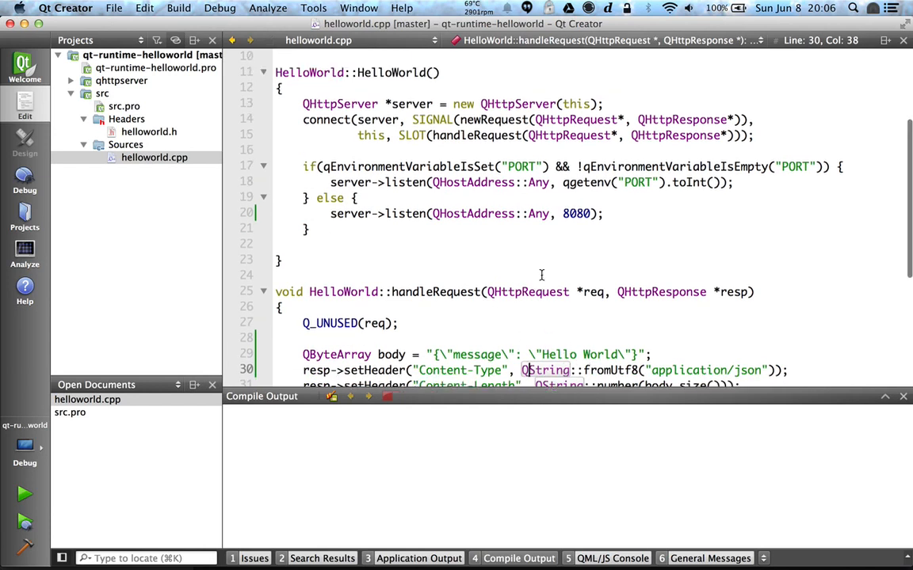
pyautogui.scroll(3)
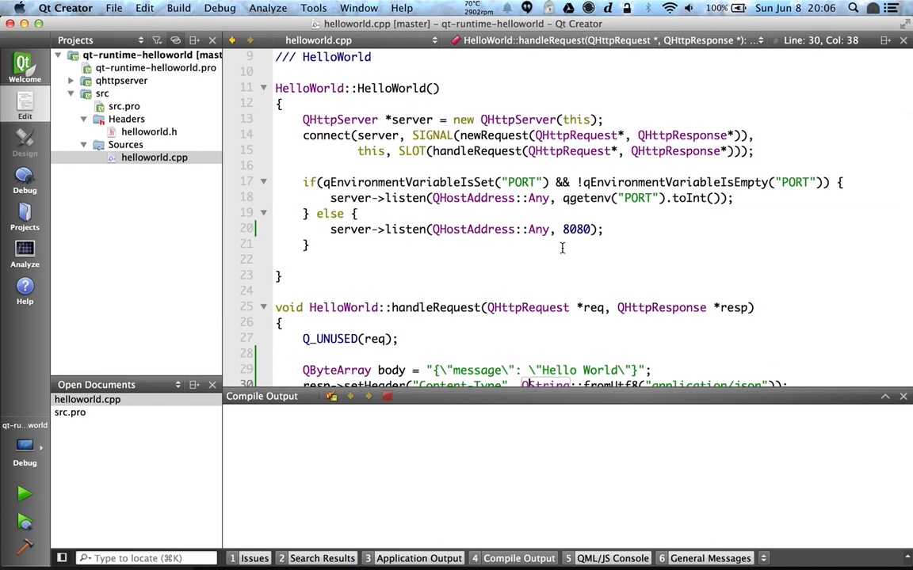
pyautogui.doubleClick(576, 228)
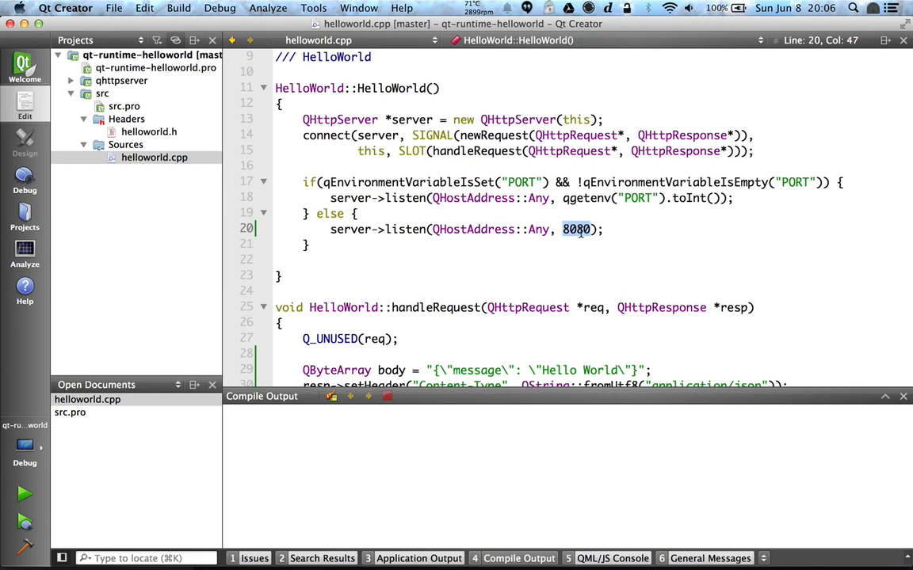
pyautogui.moveTo(627, 229)
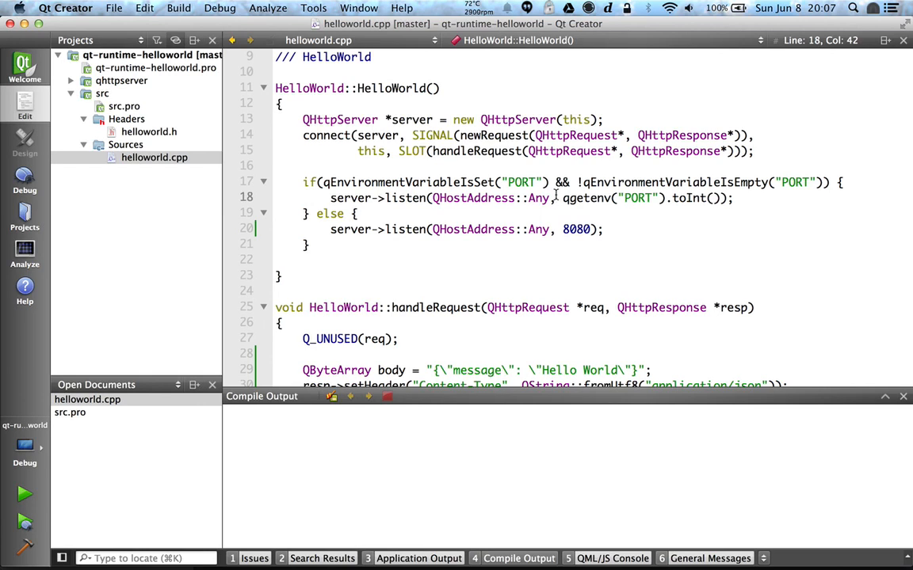
# - Inspect the PORT environment variable lookup and the handleRequest Hello World reply
pyautogui.click(638, 198)
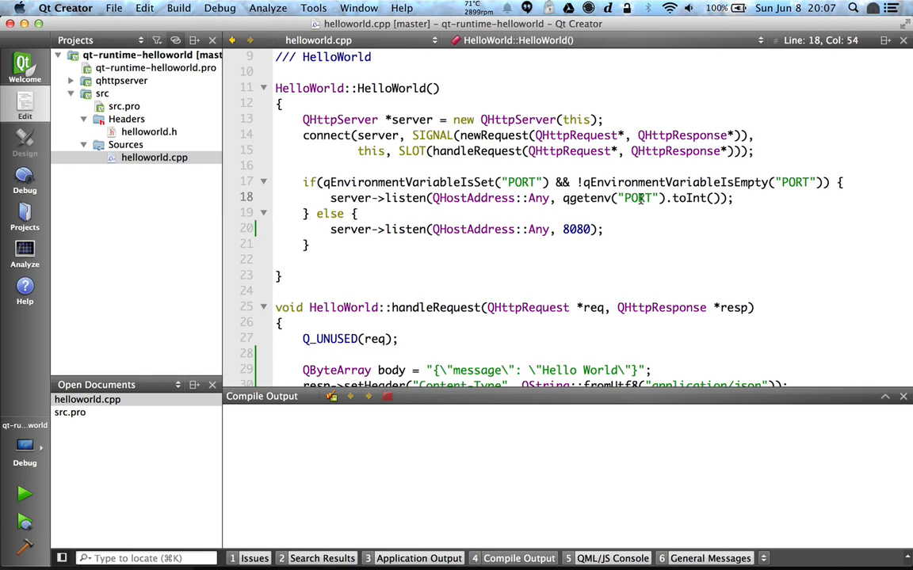
pyautogui.scroll(-3)
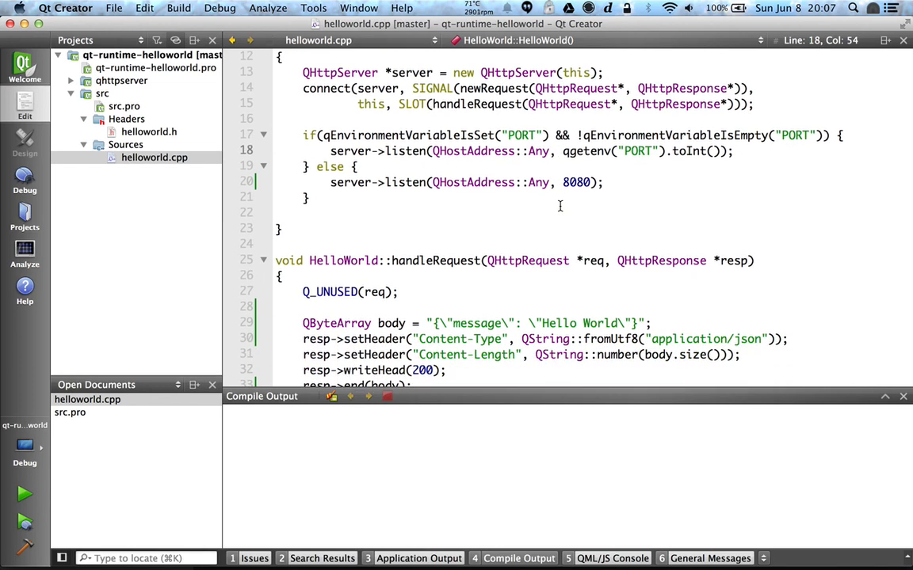
pyautogui.scroll(3)
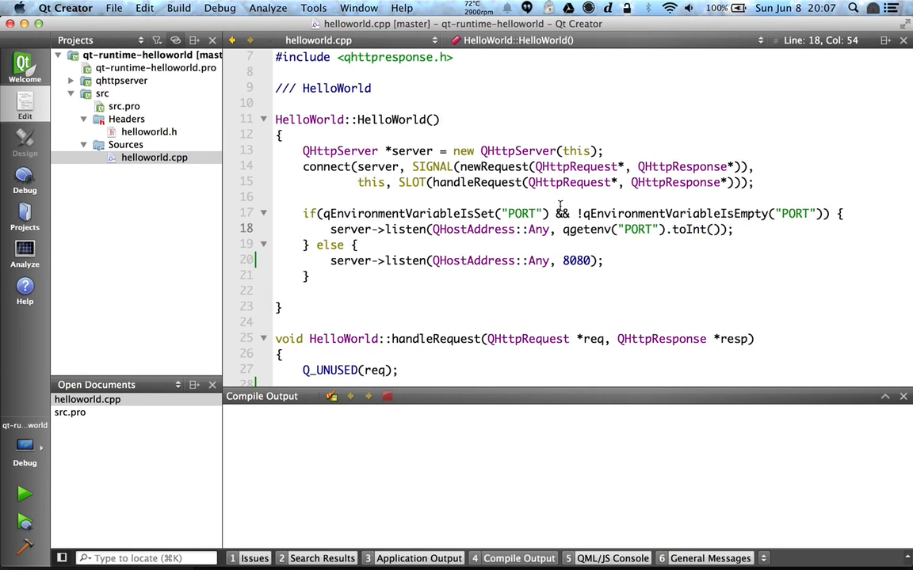
pyautogui.scroll(-3)
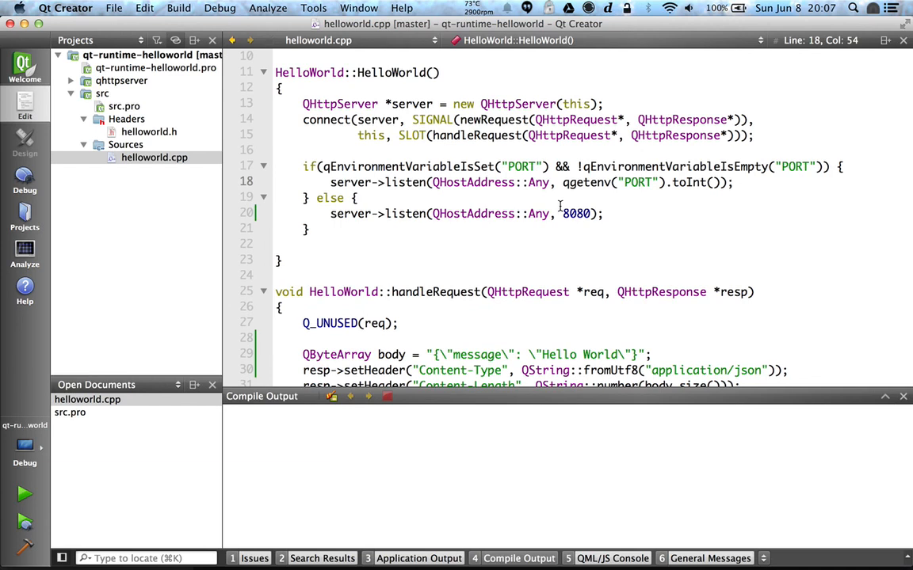
pyautogui.scroll(3)
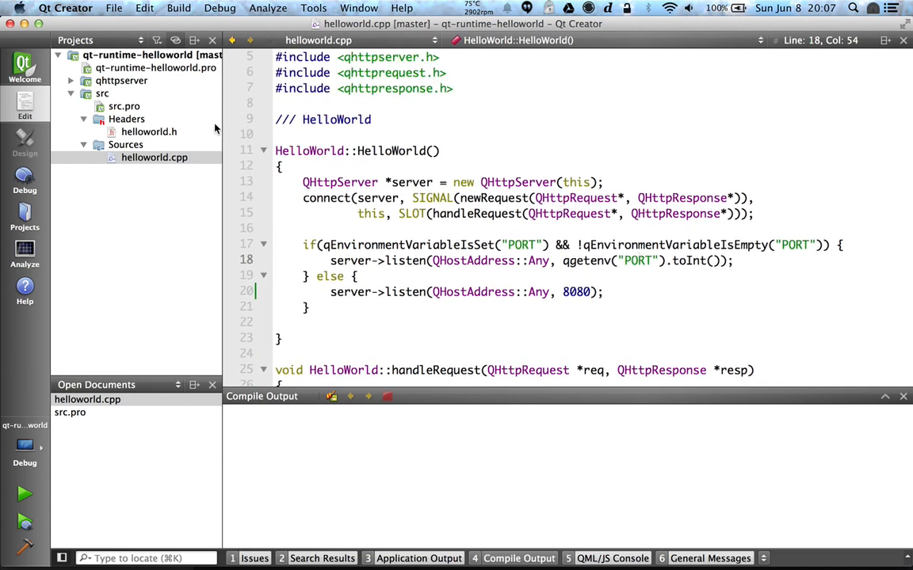
# - Build qt-runtime-helloworld, run the src subproject, and allow incoming network connections
pyautogui.rightClick(152, 53)
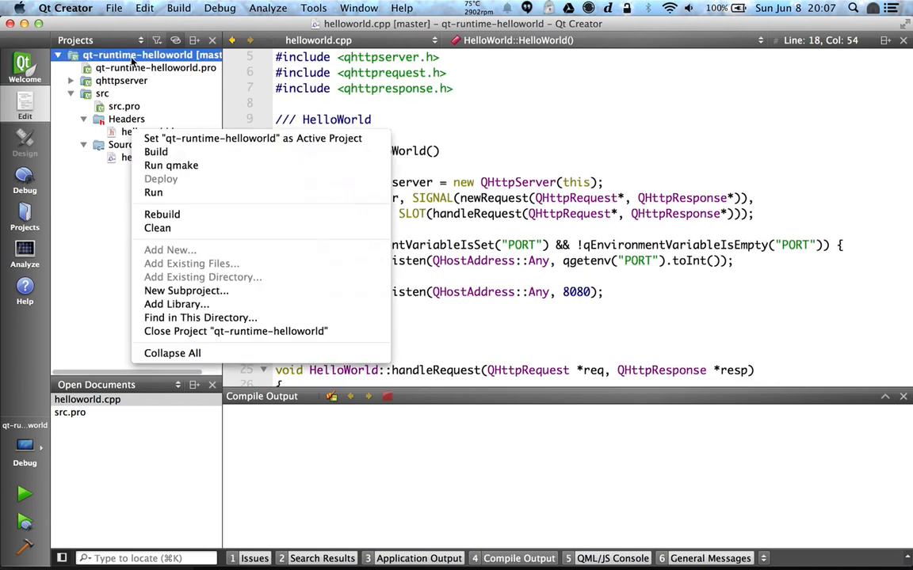
pyautogui.click(157, 228)
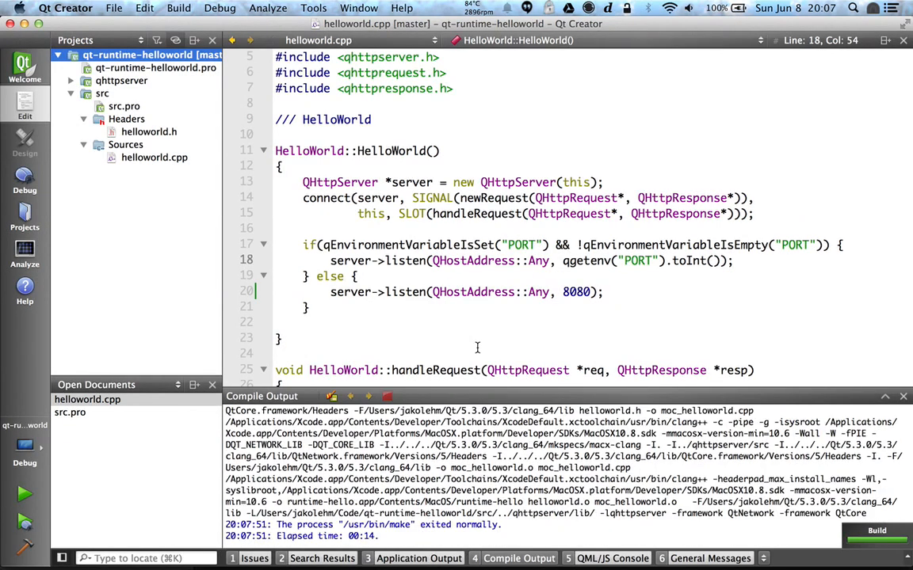
pyautogui.moveTo(152, 197)
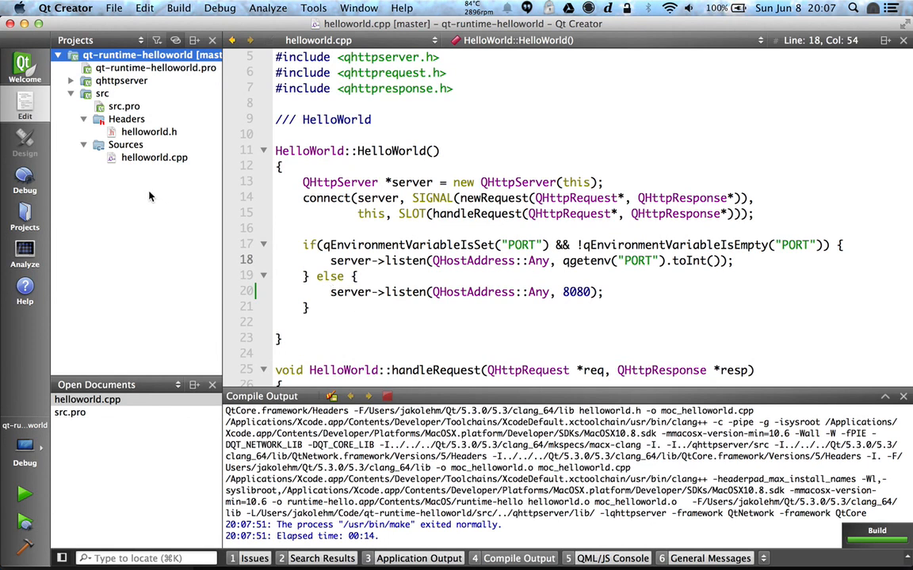
pyautogui.click(102, 94)
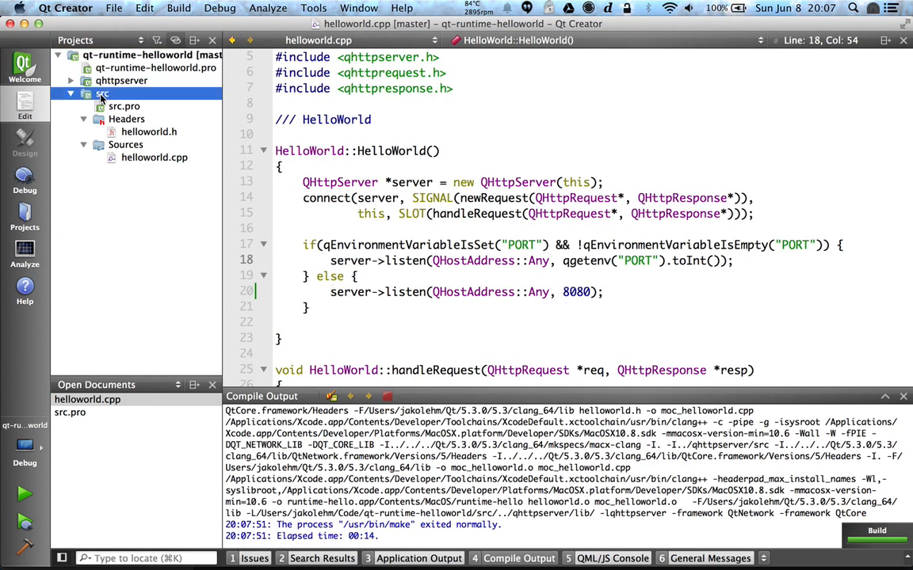
pyautogui.rightClick(102, 94)
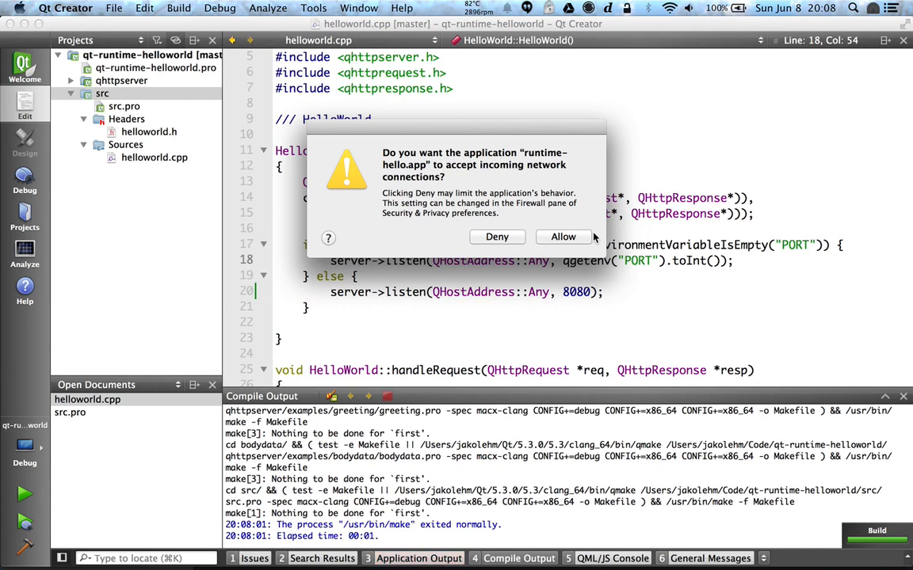
pyautogui.click(563, 238)
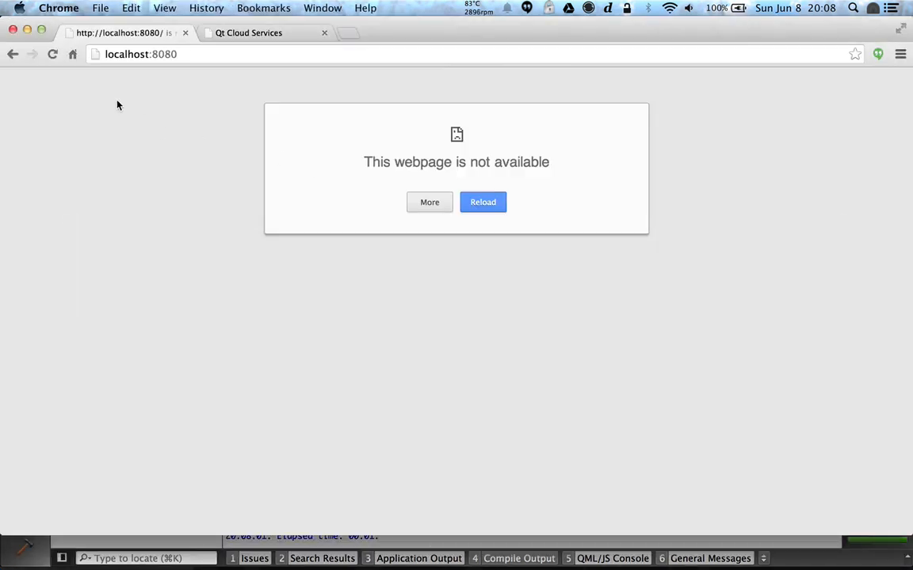
# - Reload localhost:8080 so the server's Hello World JSON reply appears
pyautogui.click(482, 203)
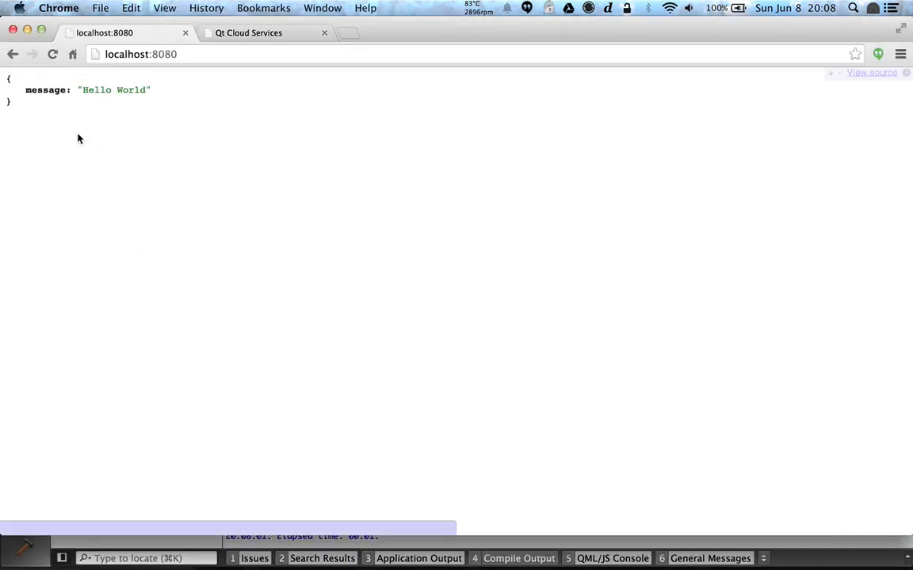
pyautogui.moveTo(34, 143)
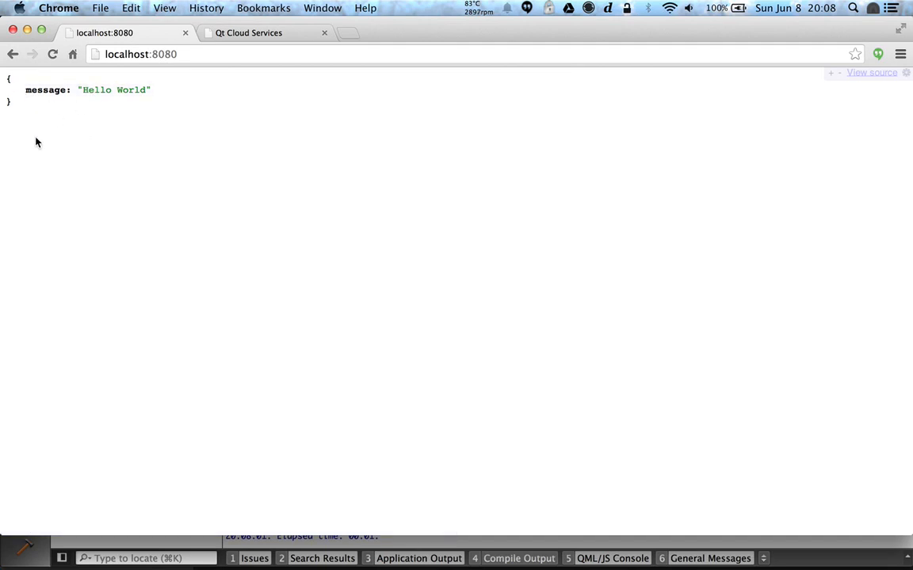
pyautogui.moveTo(48, 102)
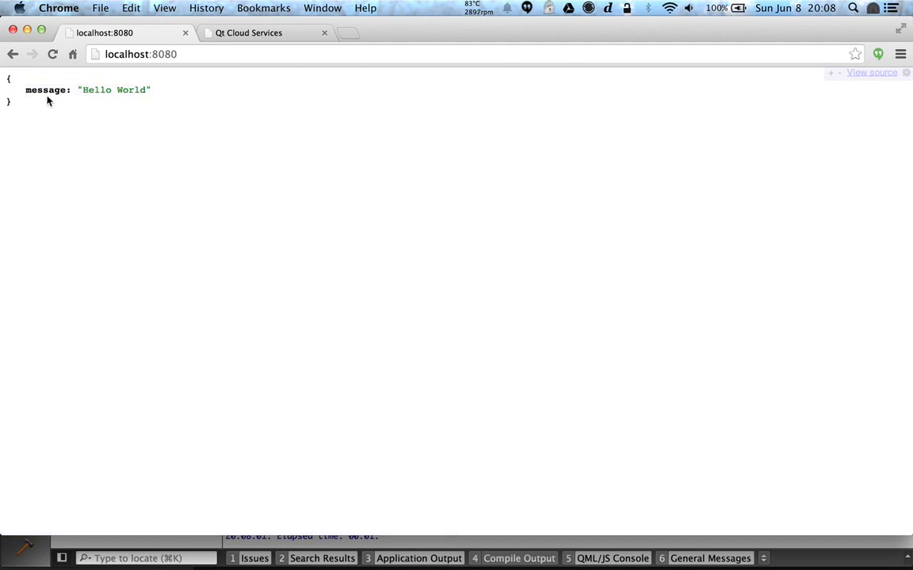
pyautogui.moveTo(134, 161)
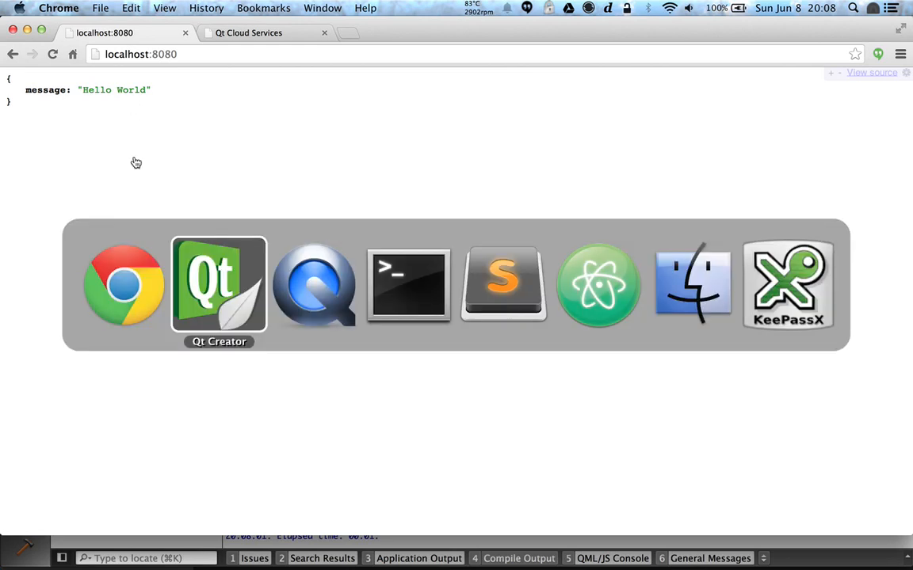
# - Stop the running runtime-hello application from Qt Creator's Application Output pane
pyautogui.click(219, 285)
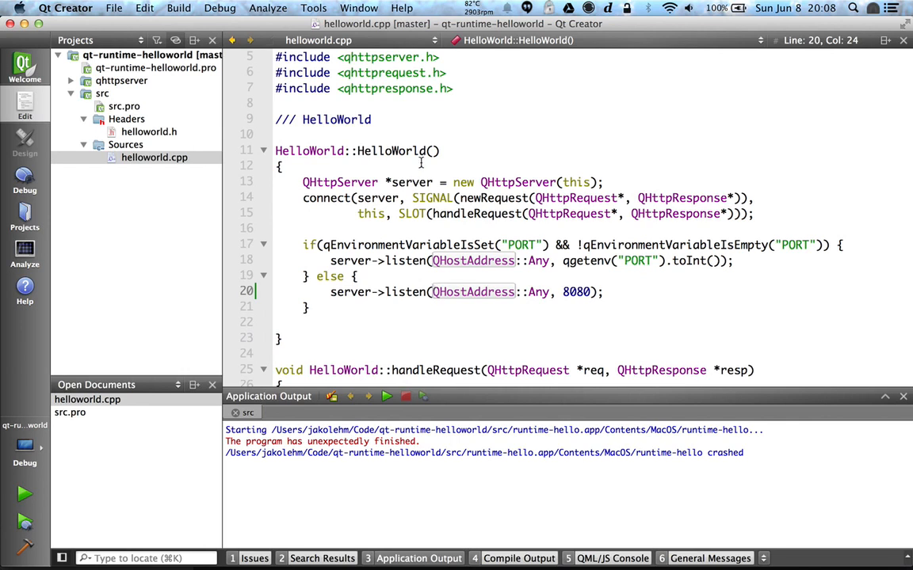
pyautogui.click(427, 213)
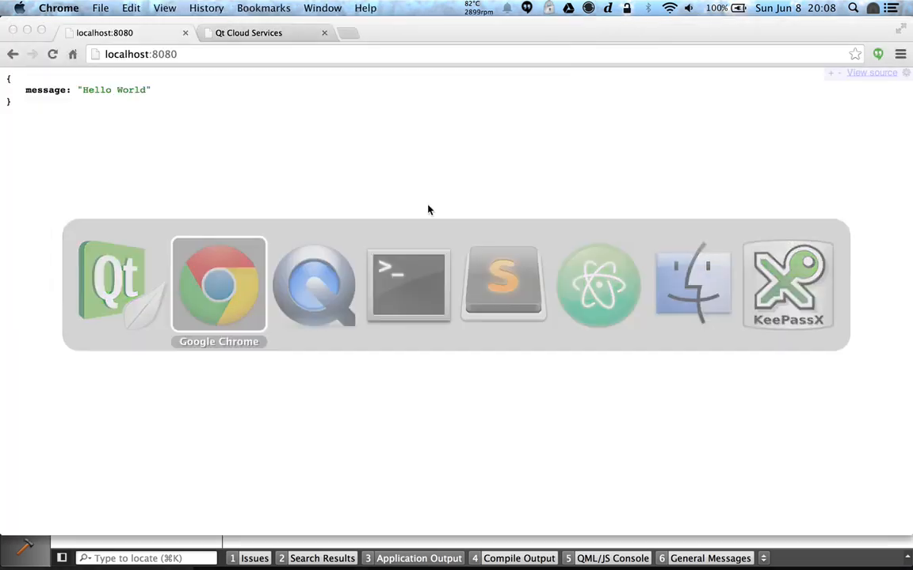
# - Create a new Managed Runtime instance named 'Qt Hello World' in datacenter mar-eu-1
pyautogui.click(266, 32)
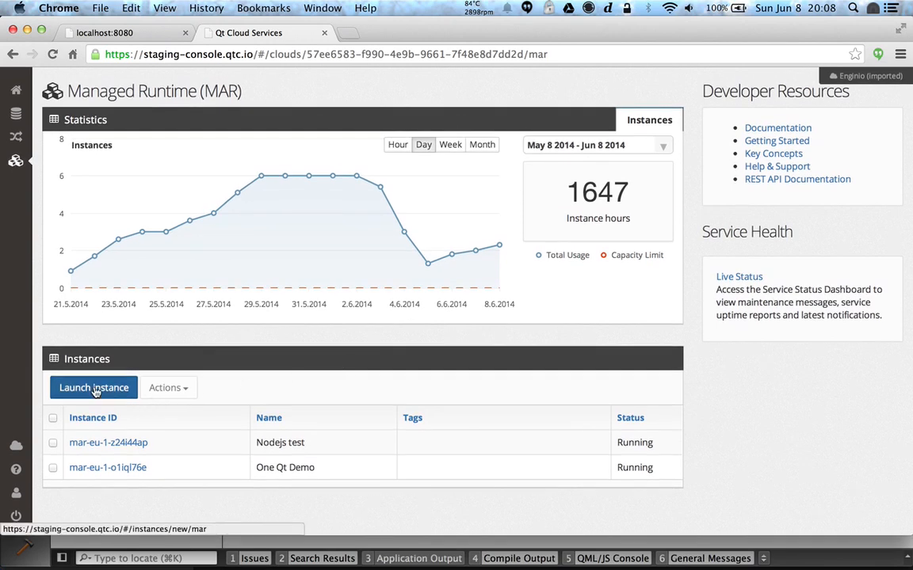
pyautogui.click(94, 387)
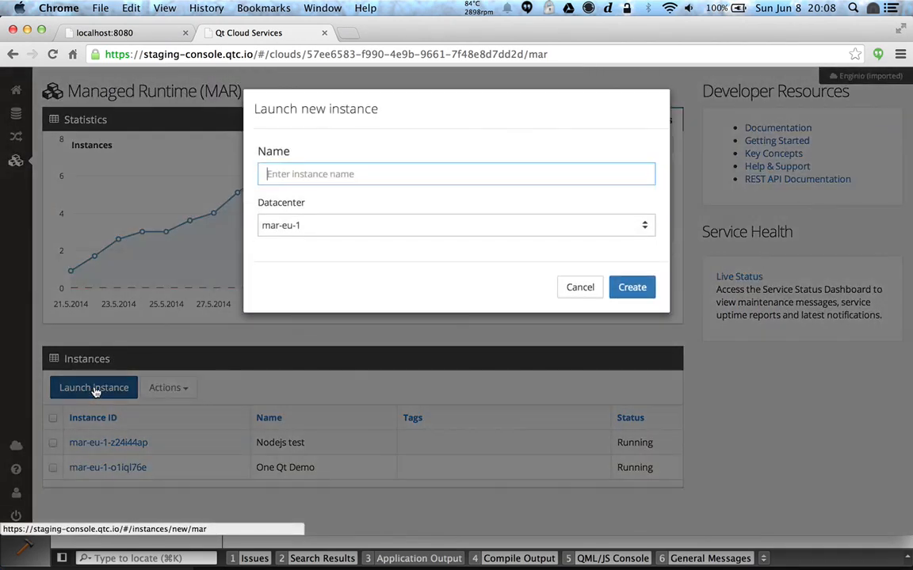
pyautogui.write('QT')
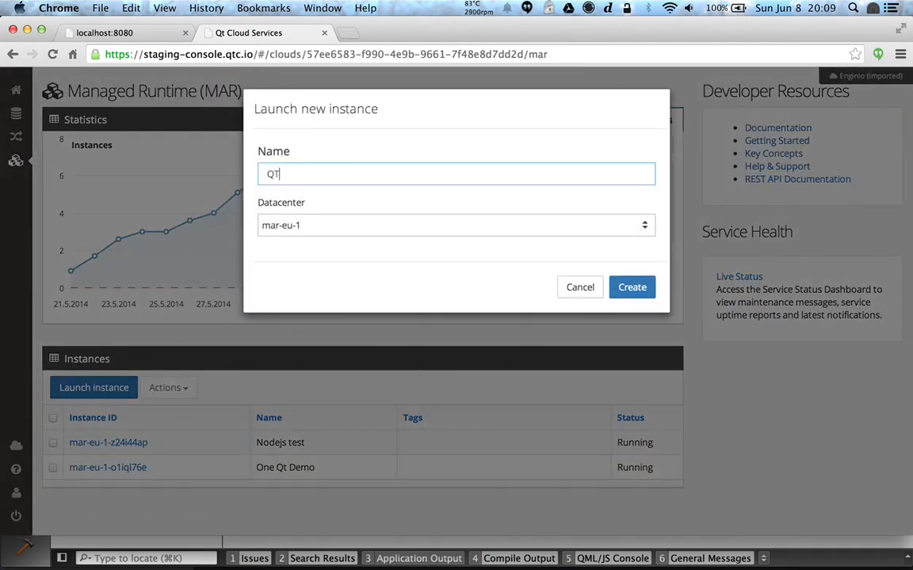
pyautogui.write('Qt H')
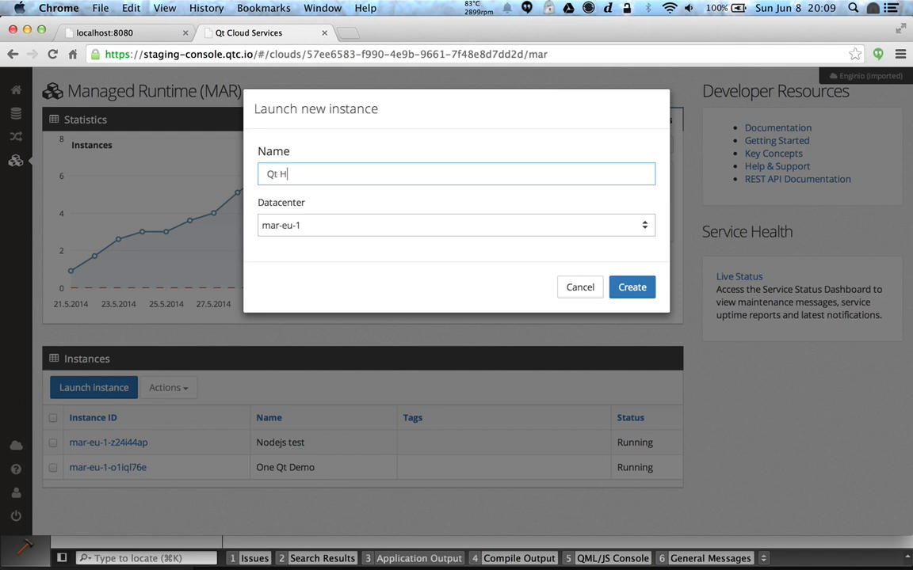
pyautogui.write('ello Worl')
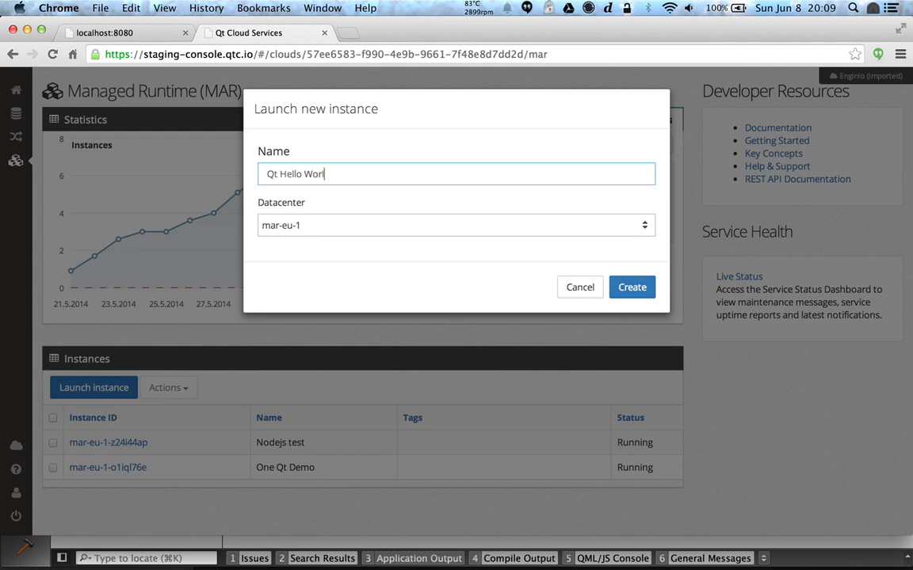
pyautogui.write('d')
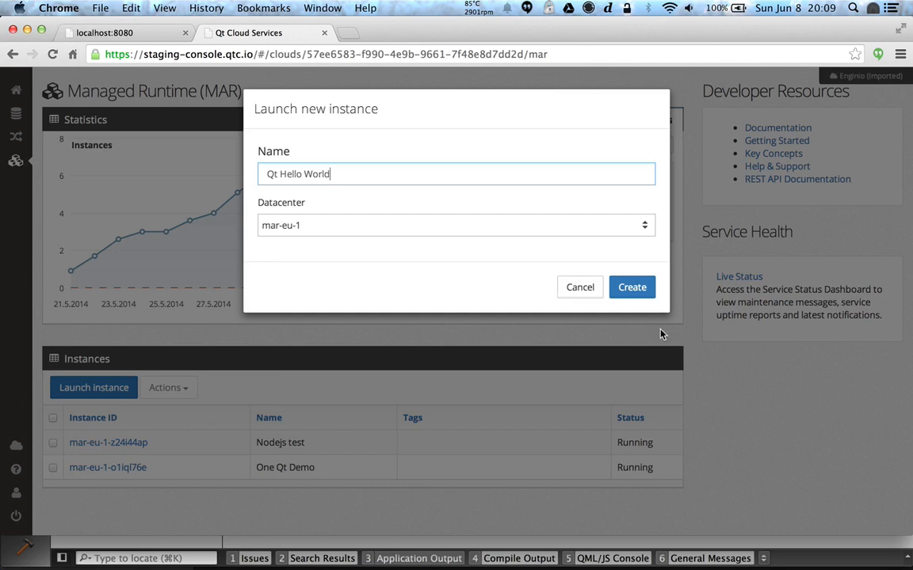
pyautogui.click(630, 286)
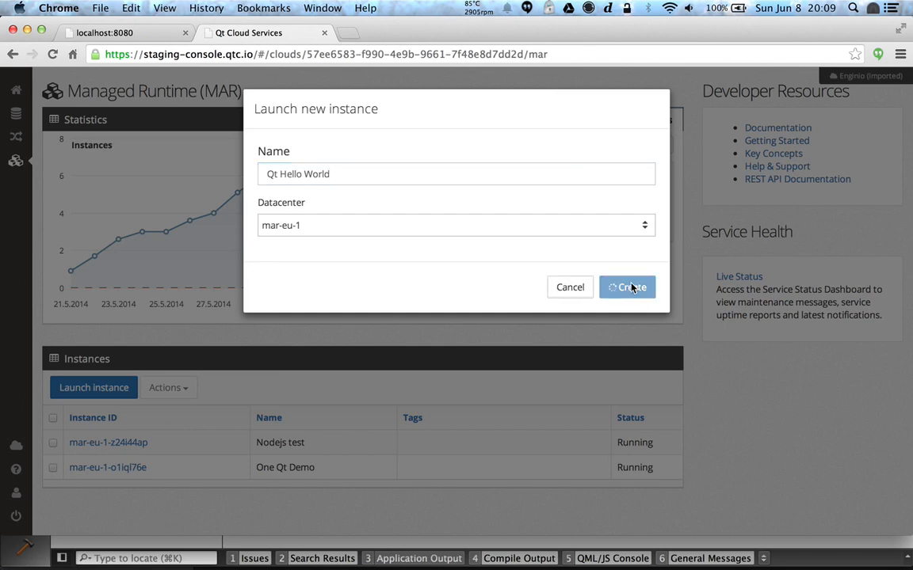
# - View the Qt Hello World instance's environment variables, including MAR_APP_DOMAIN and git address
pyautogui.click(627, 286)
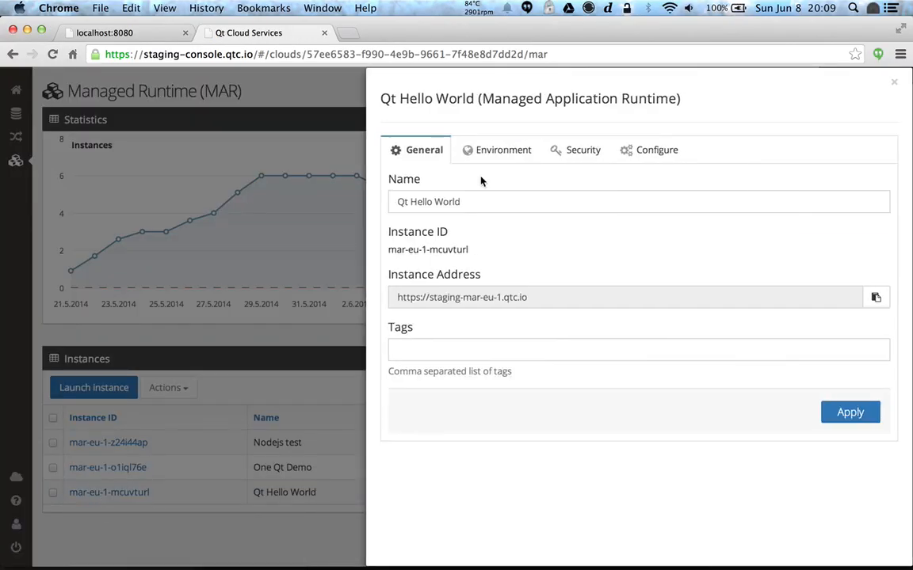
pyautogui.click(497, 149)
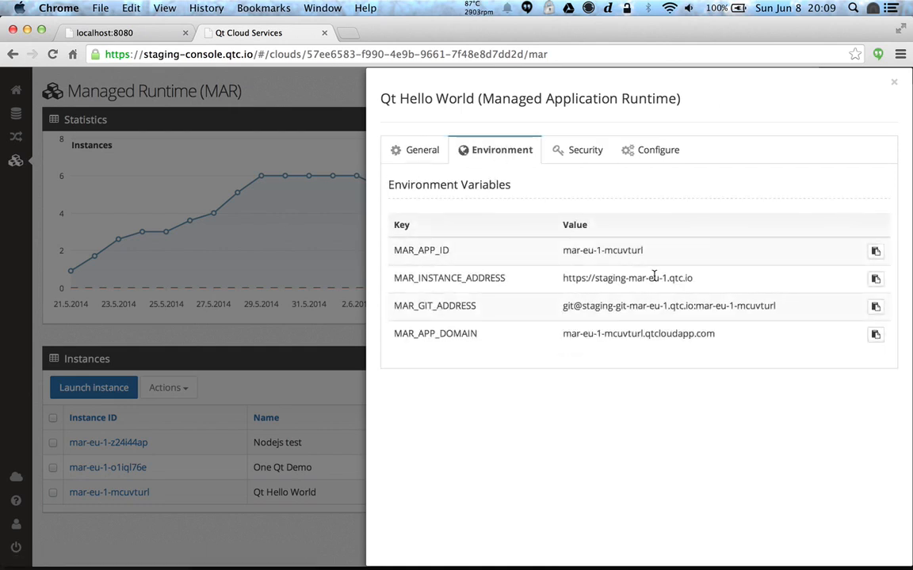
pyautogui.moveTo(593, 316)
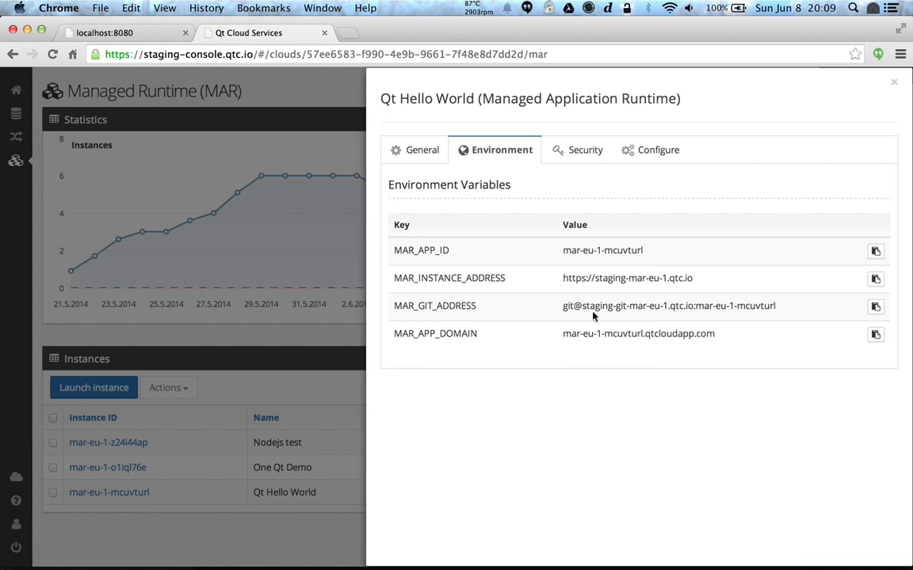
pyautogui.moveTo(741, 365)
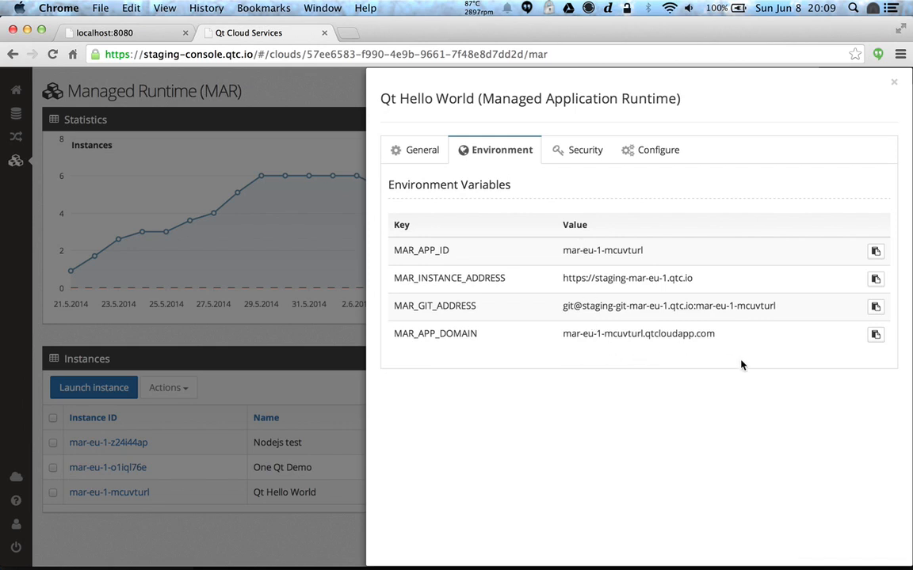
pyautogui.moveTo(874, 333)
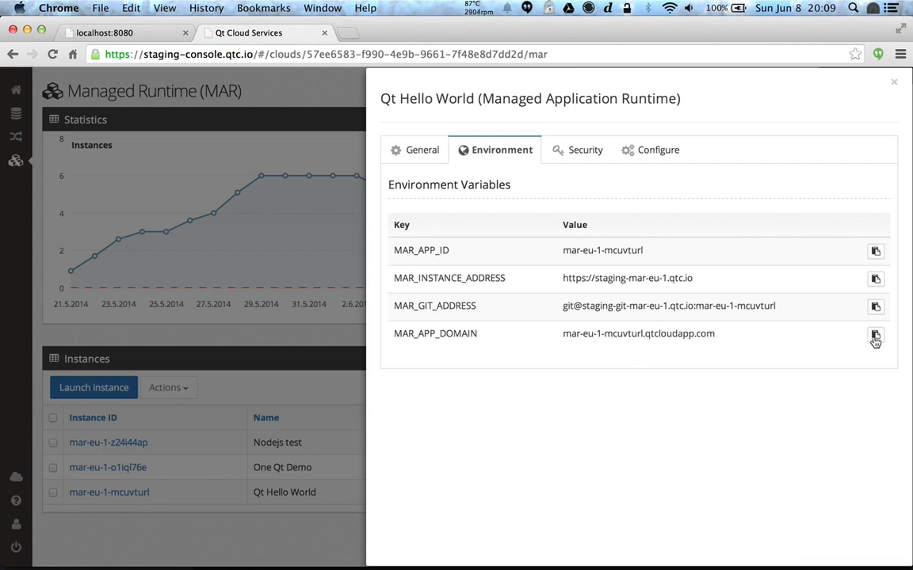
pyautogui.moveTo(875, 338)
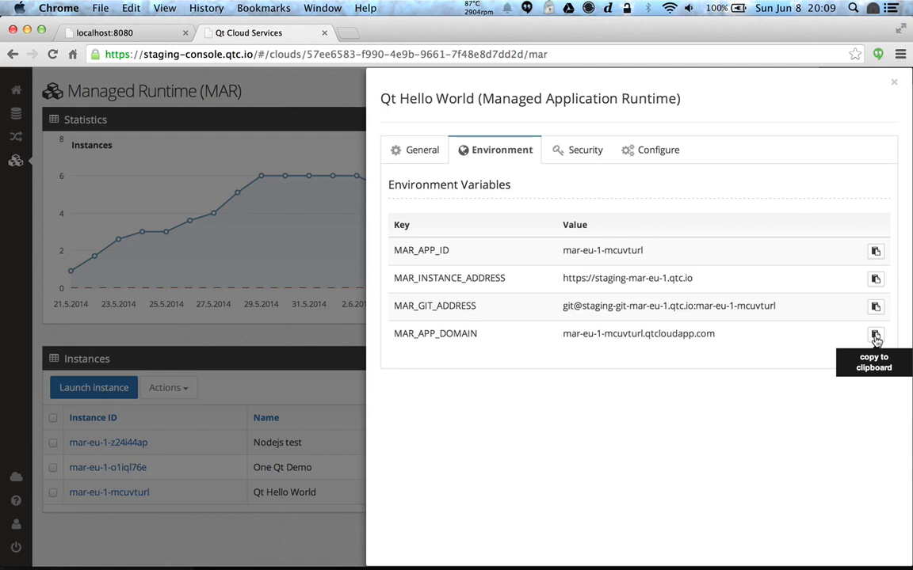
pyautogui.moveTo(789, 396)
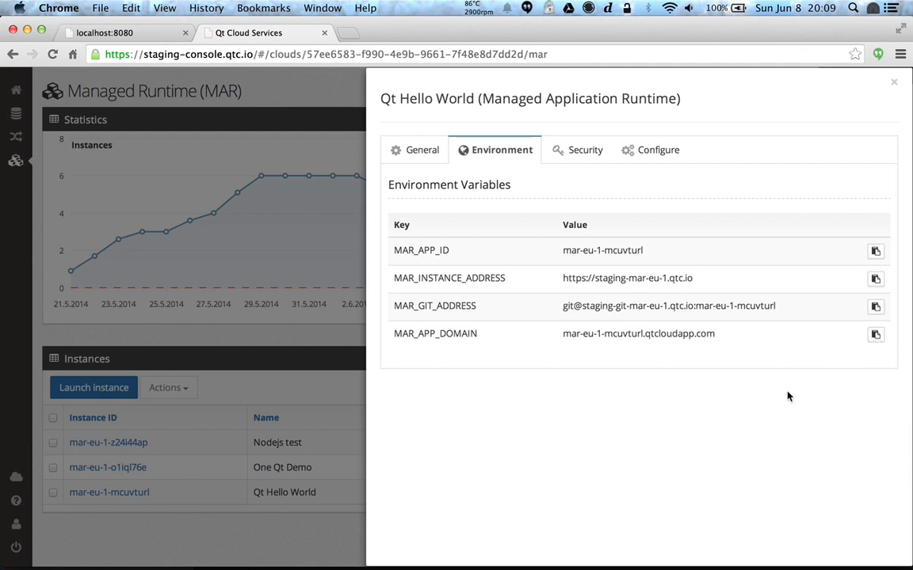
pyautogui.moveTo(513, 333)
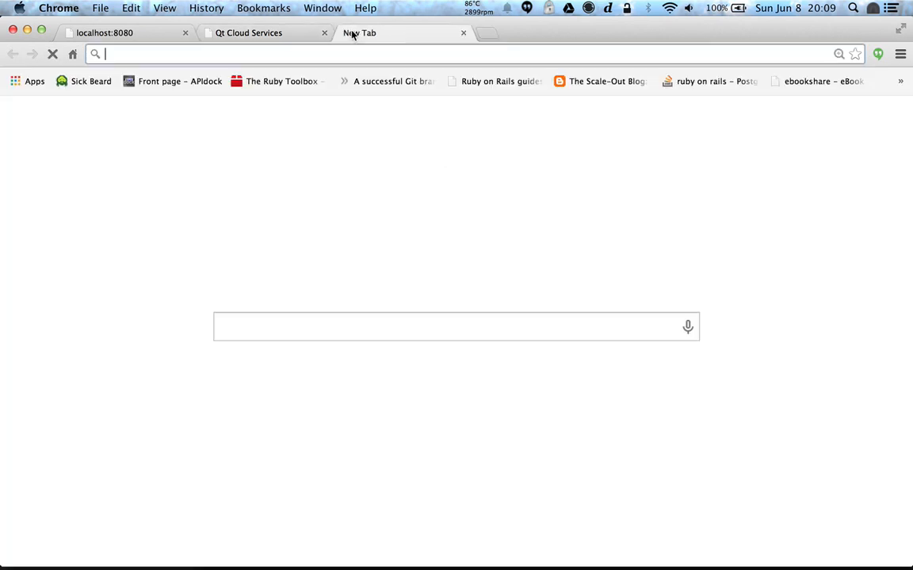
# - Load mar-eu-1-mcuvturl.qtcloudapp.com, which reports No Application Configured
pyautogui.write('mar-eu-1-mcuvturl.qtcloudapp.com')
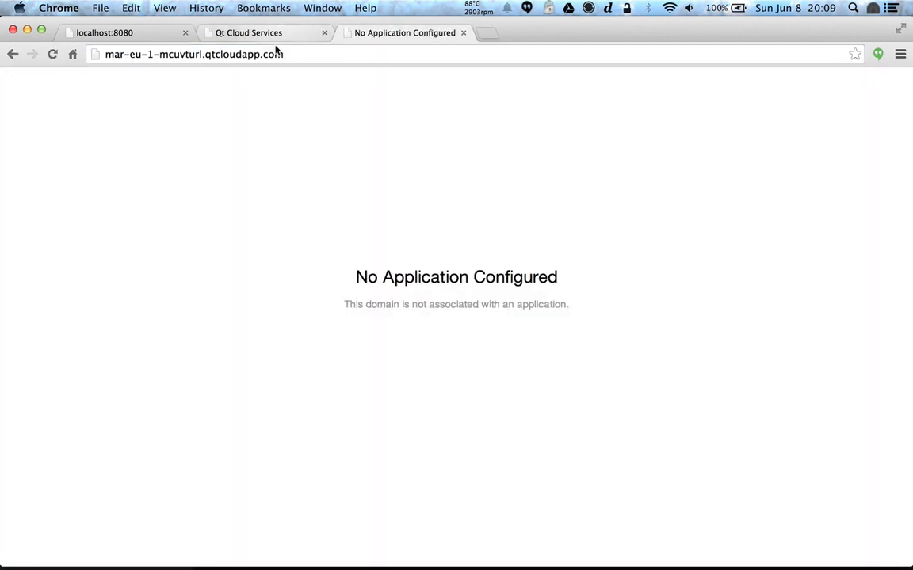
pyautogui.moveTo(475, 402)
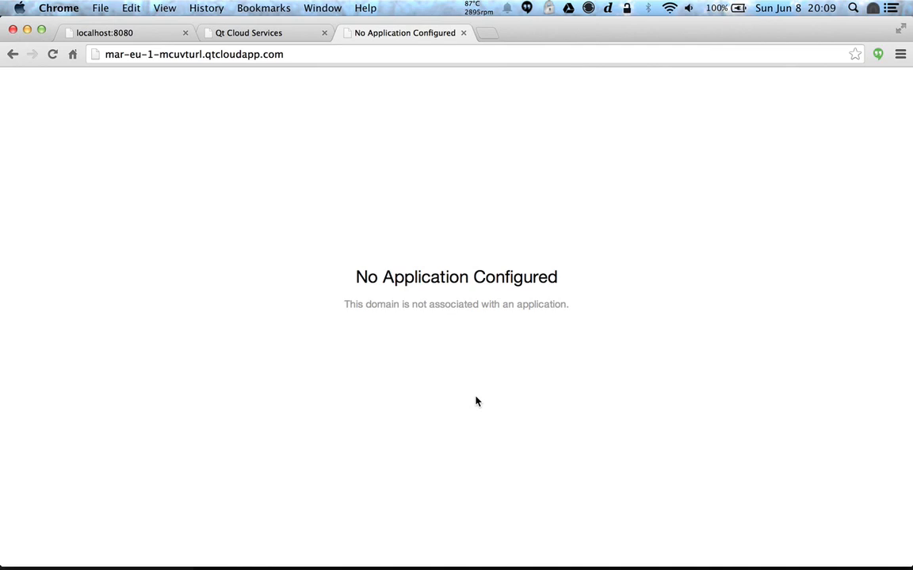
pyautogui.moveTo(265, 219)
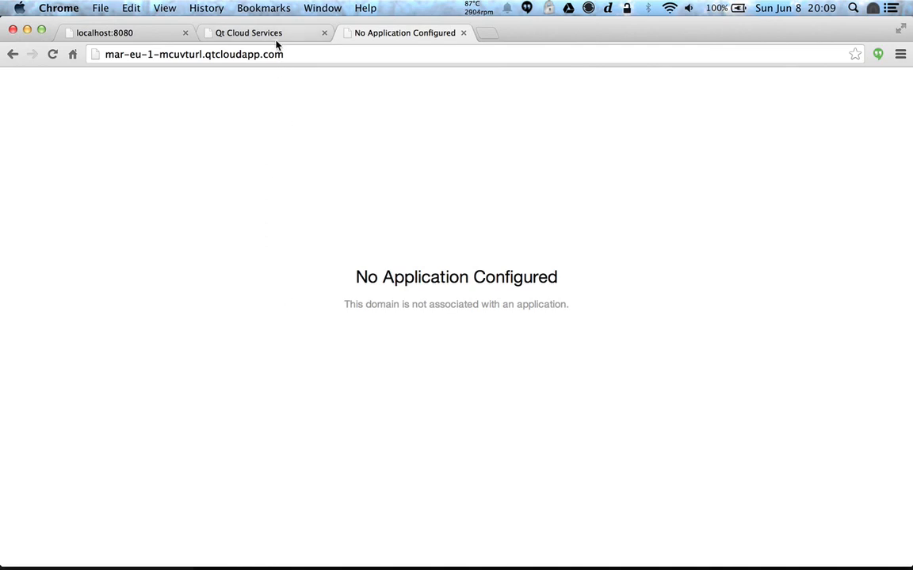
pyautogui.moveTo(262, 31)
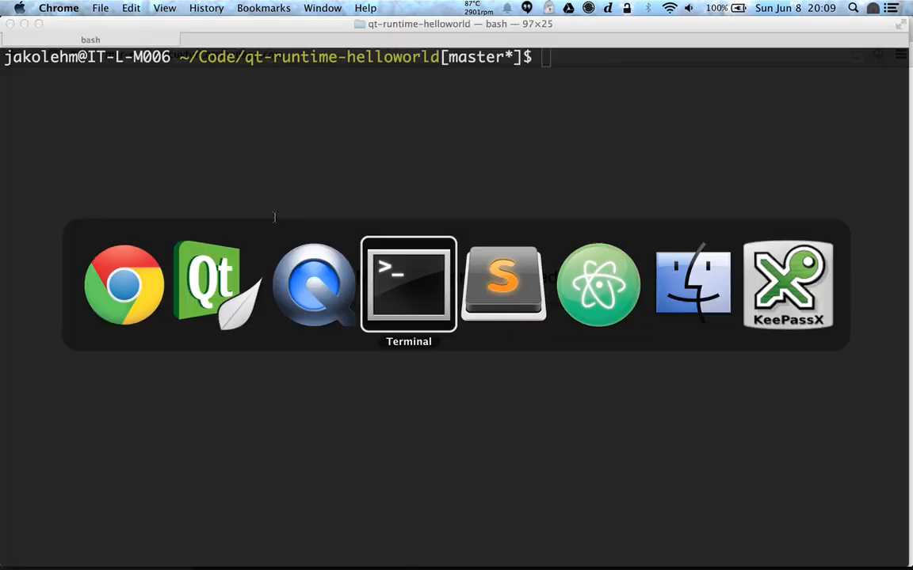
# - Print .profile.d/runenv.sh, which exports LD_LIBRARY_PATH=./qhttpserver/lib/
pyautogui.click(409, 286)
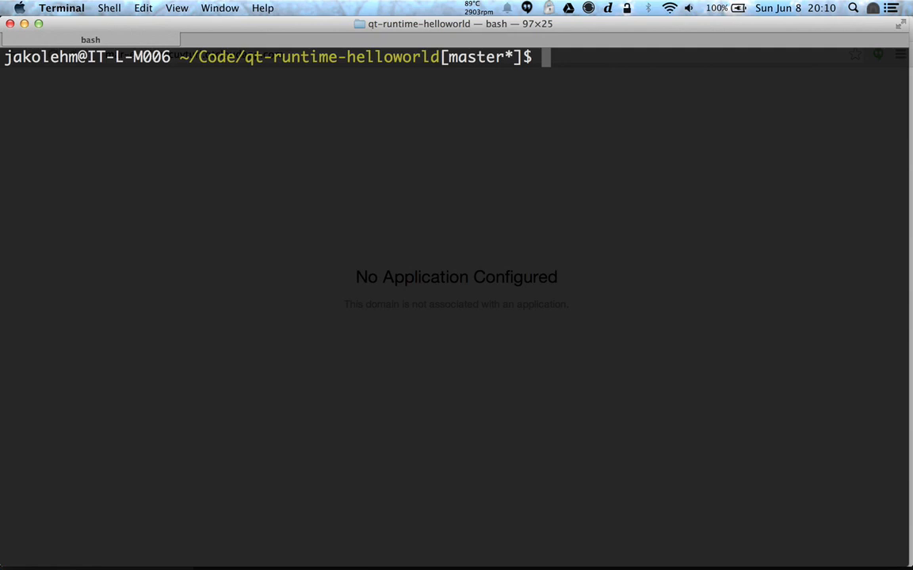
pyautogui.write('cat .')
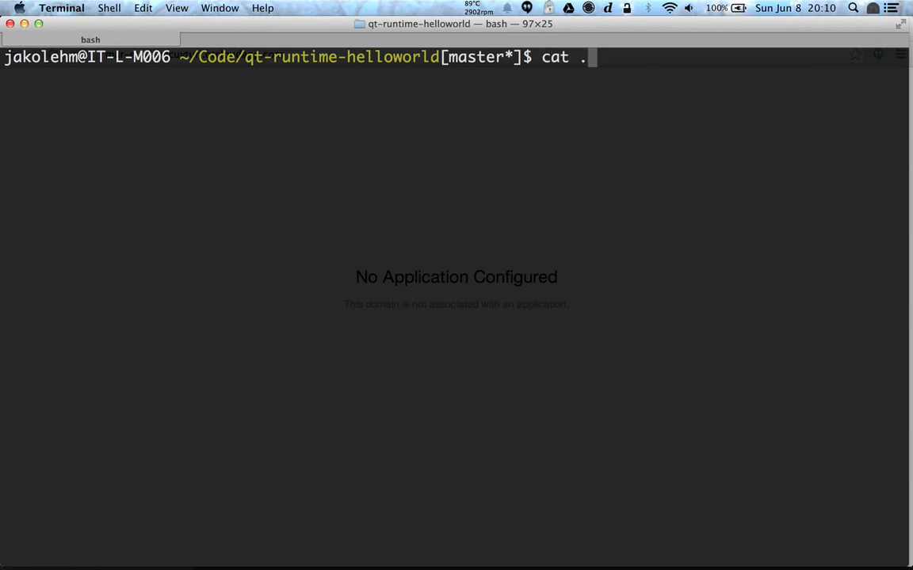
pyautogui.write('profile.d/')
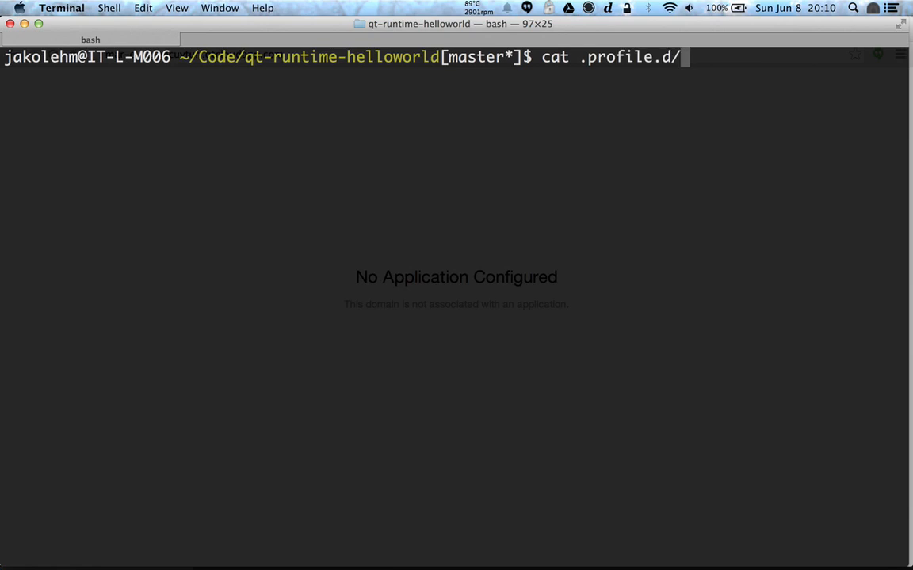
pyautogui.write('runenv.sh')
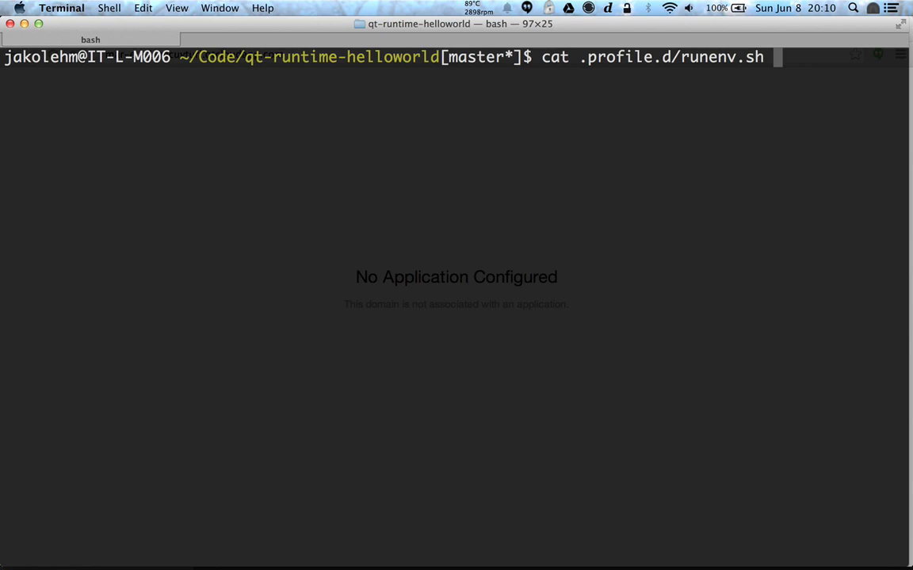
pyautogui.press('Return')
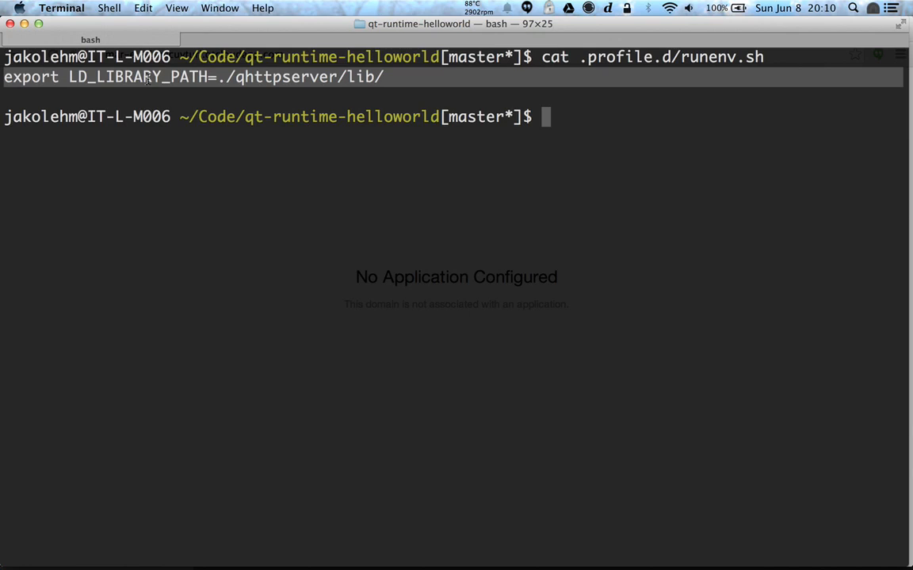
pyautogui.moveTo(380, 88)
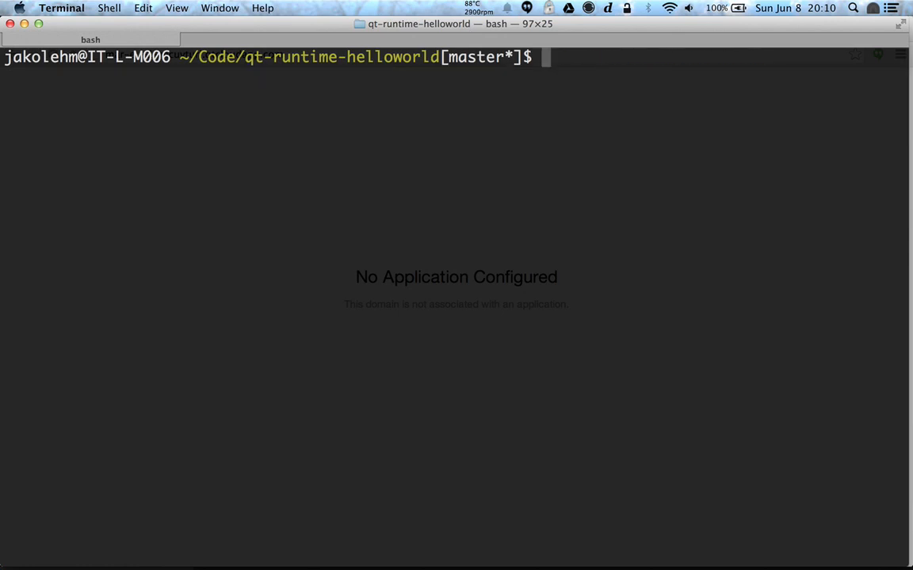
# - Print the Procfile, which declares the web process as ./src/runtime-hello
pyautogui.write('cat P')
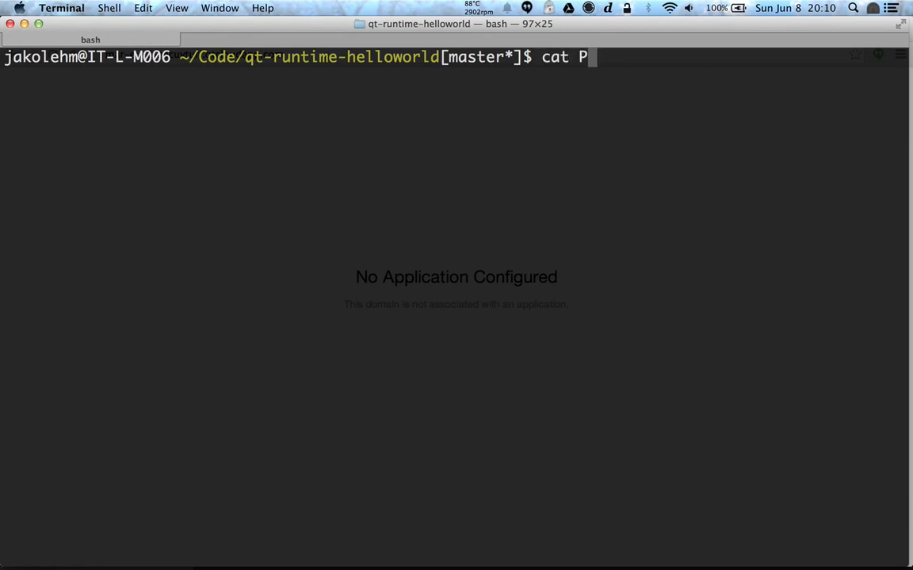
pyautogui.write('rocfile')
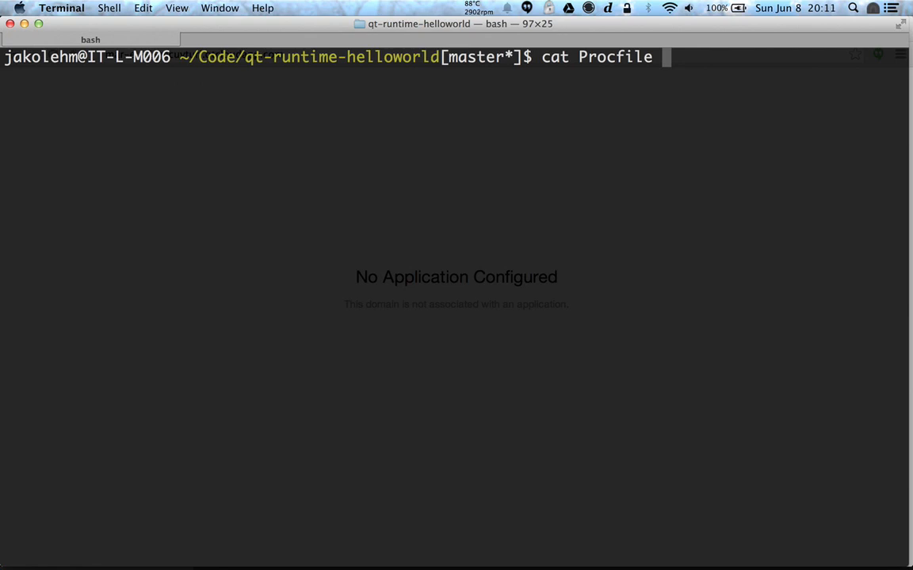
pyautogui.press('Return')
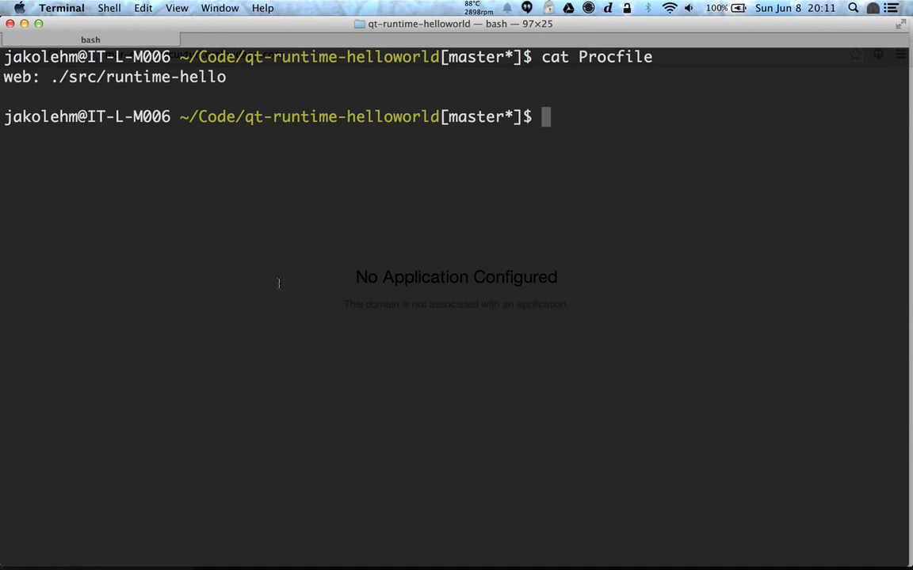
pyautogui.moveTo(118, 159)
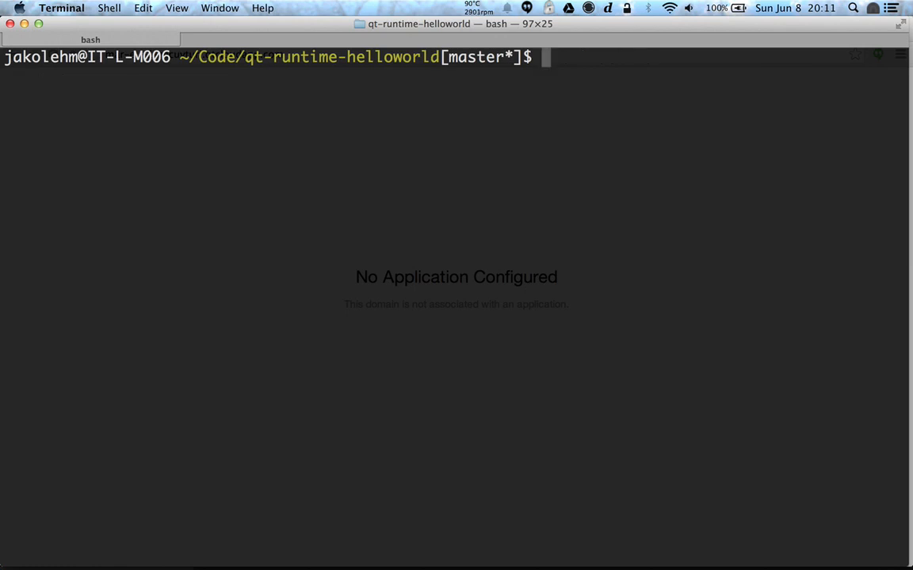
pyautogui.moveTo(193, 168)
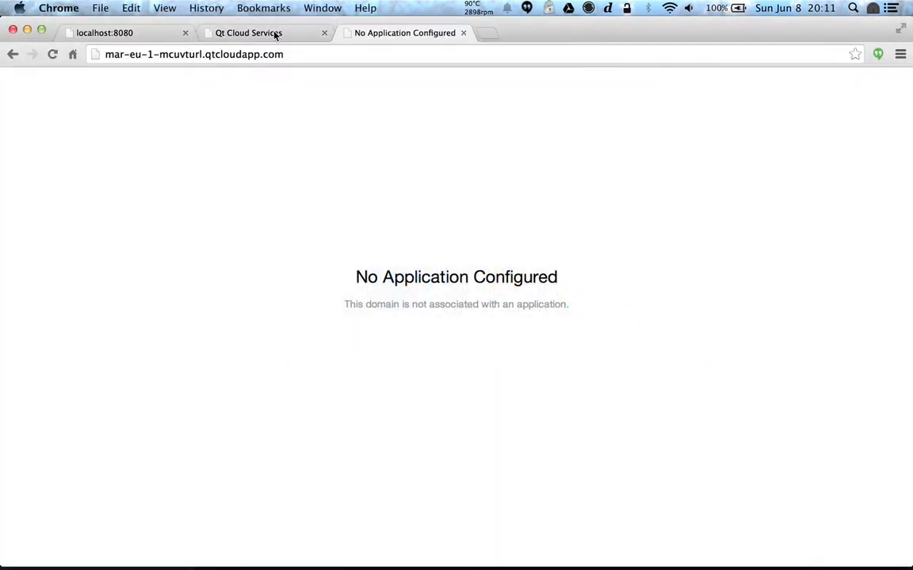
pyautogui.click(247, 31)
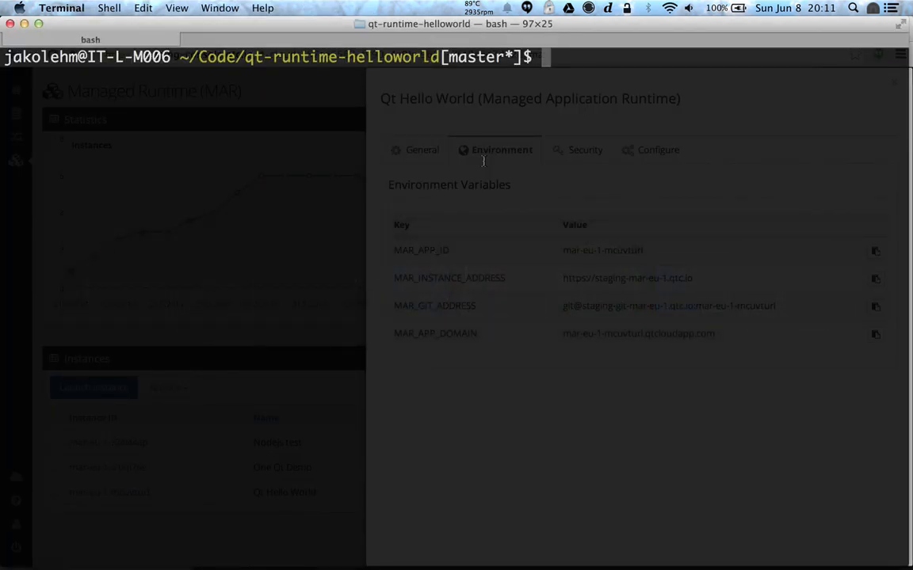
pyautogui.write('git')
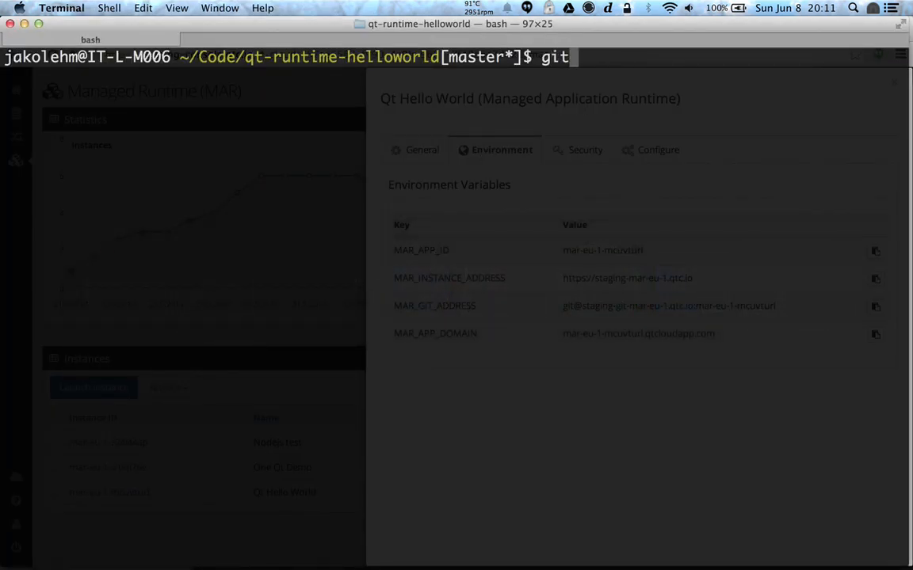
pyautogui.write('remote add')
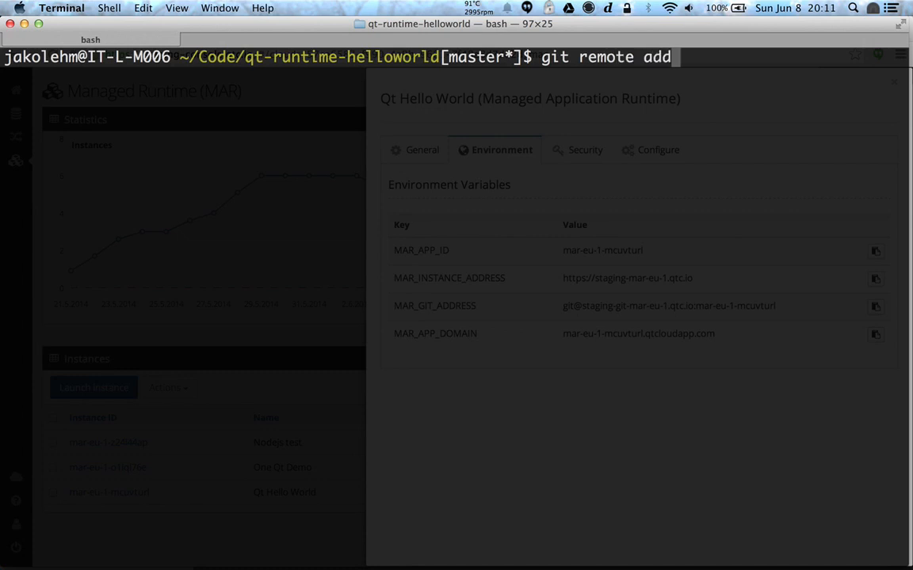
pyautogui.write('qtc')
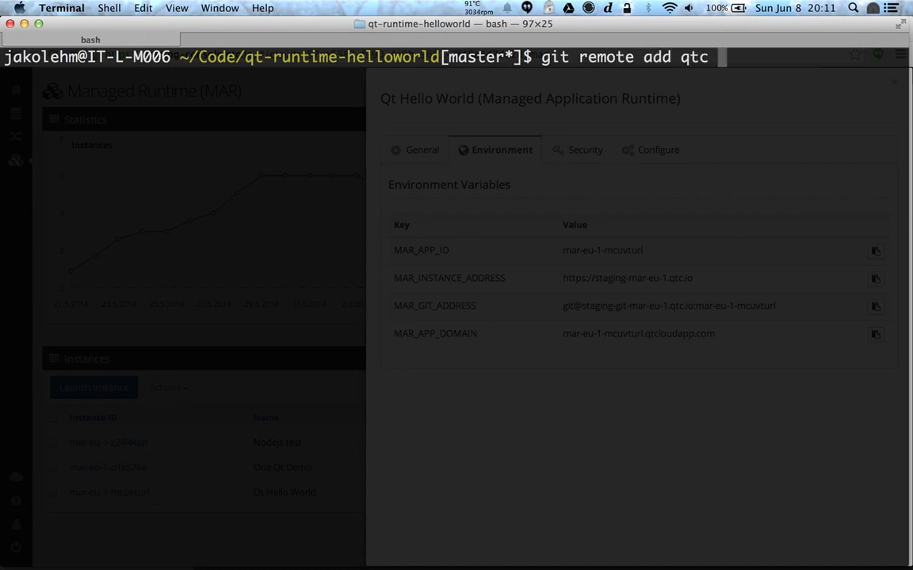
pyautogui.write('git@staging-git-mar-eu-1.qtc.io:mar-eu-1-mcuvturl')
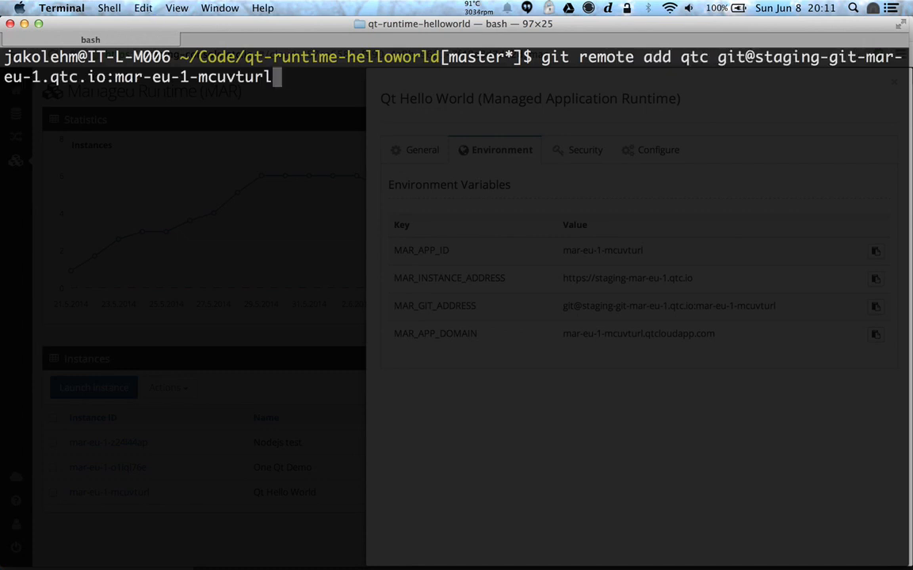
pyautogui.press('Return')
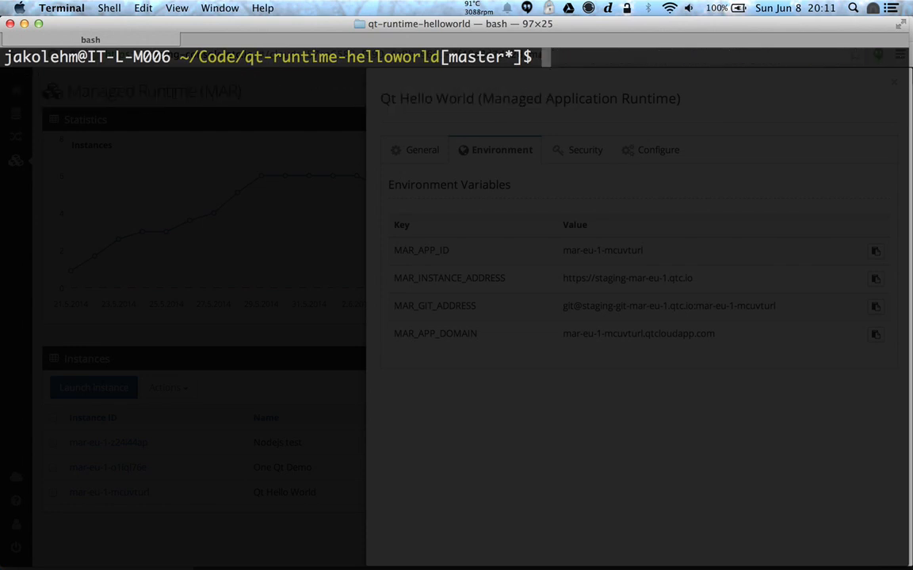
# - Push the master branch to the qtc remote, starting the cloud build
pyautogui.write('git')
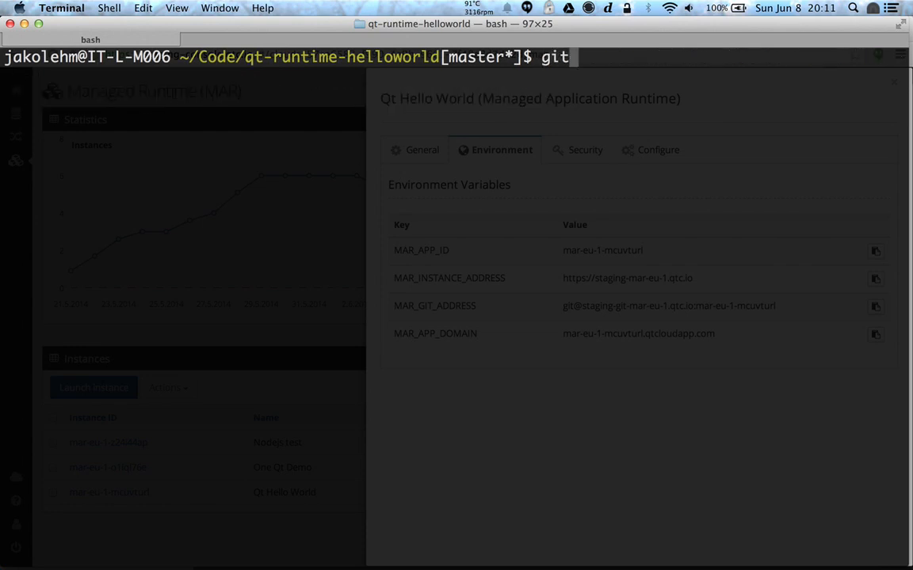
pyautogui.write('push qt')
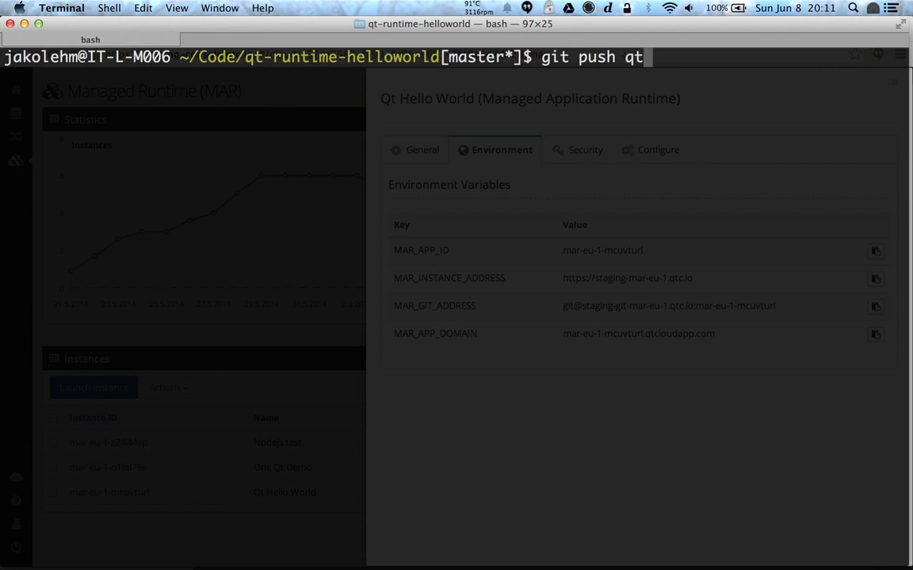
pyautogui.write('c master')
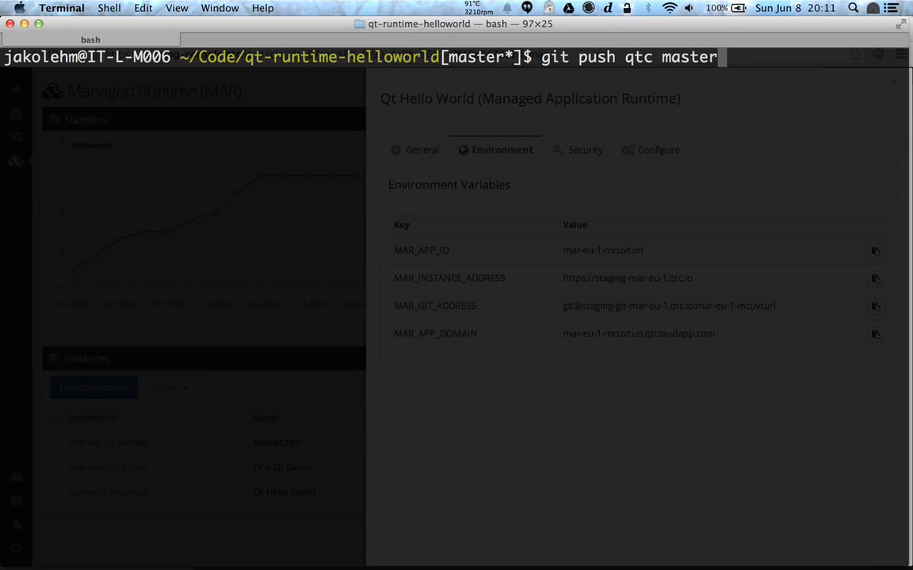
pyautogui.press('Return')
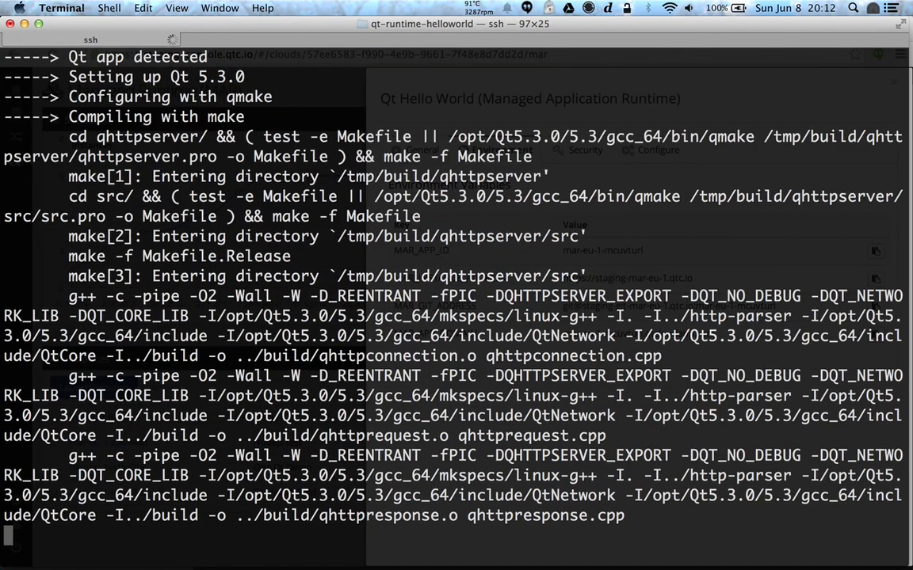
# - Scroll the push output to follow the Qt 5.3.0 qmake configuration and make build of qhttpserver
pyautogui.scroll(-3)
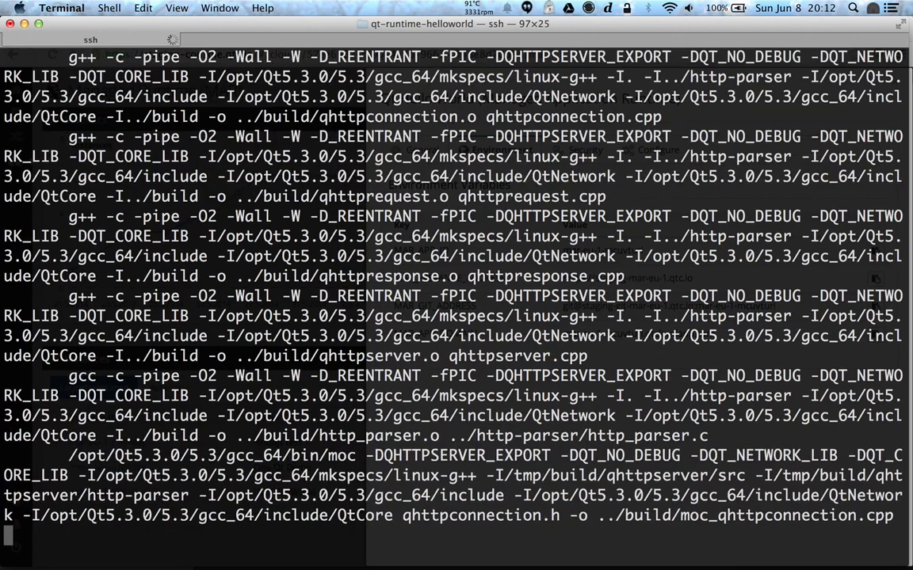
pyautogui.scroll(-3)
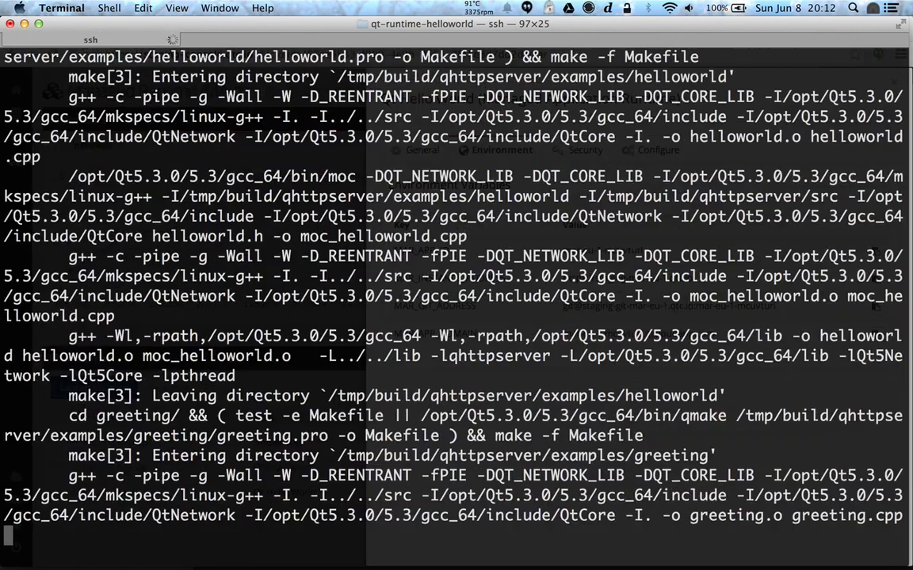
pyautogui.scroll(-3)
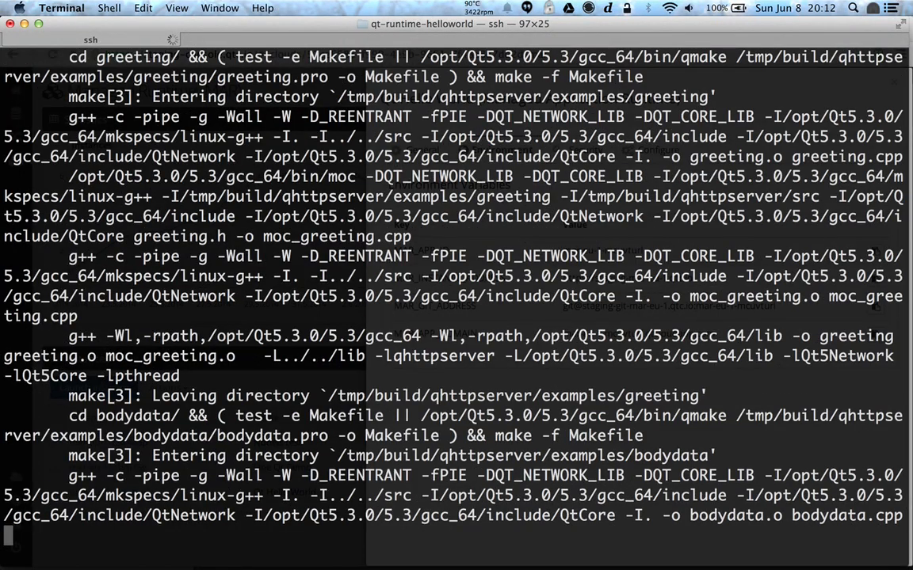
pyautogui.scroll(-3)
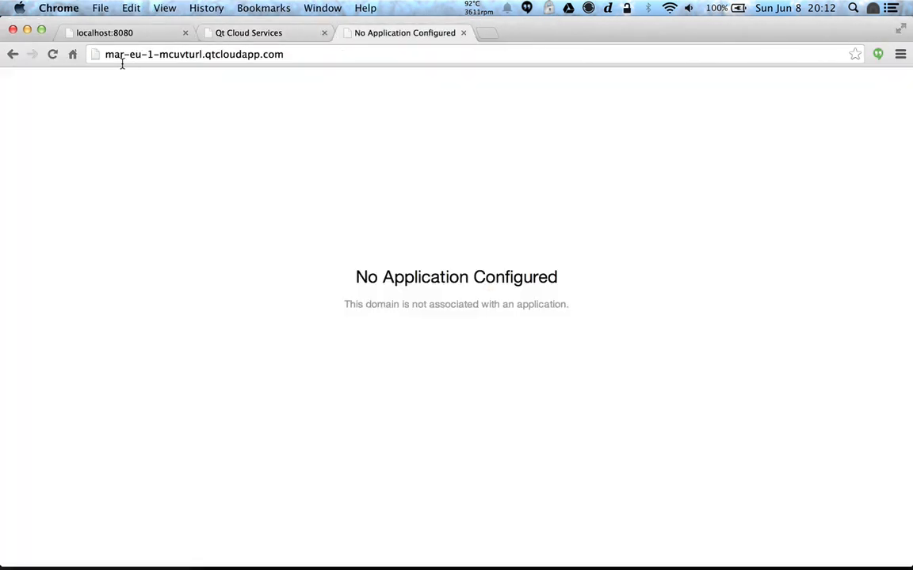
pyautogui.moveTo(53, 54)
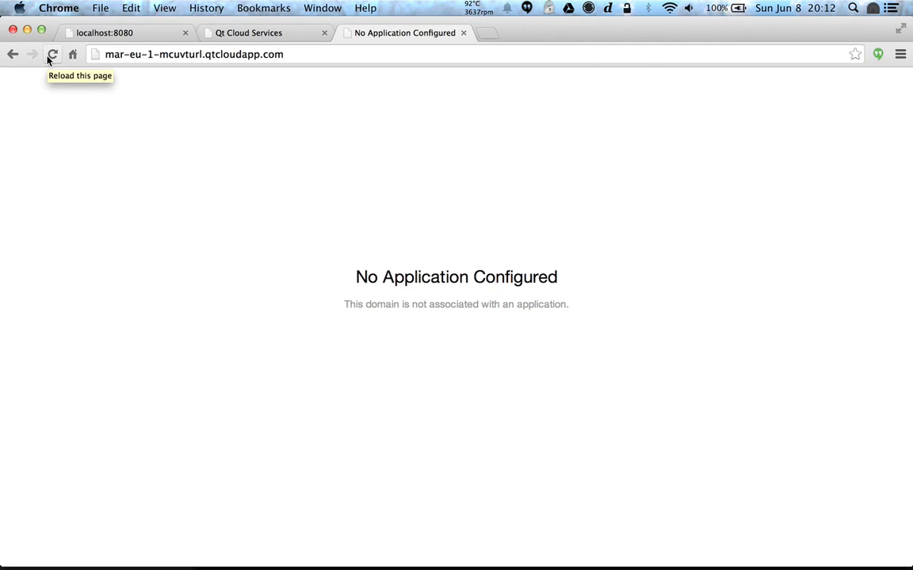
# - Reload mar-eu-1-mcuvturl.qtcloudapp.com so it returns the "Hello World" JSON message
pyautogui.click(52, 54)
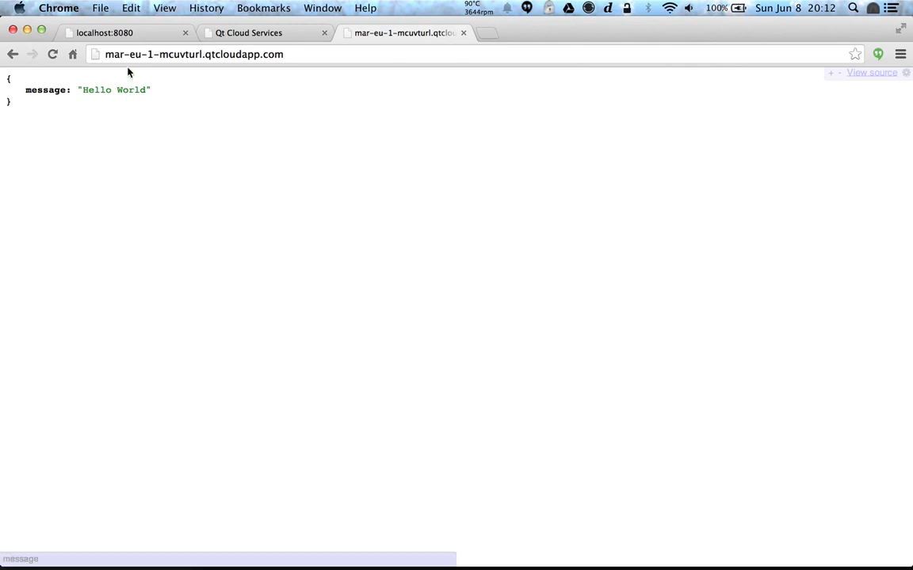
pyautogui.moveTo(219, 139)
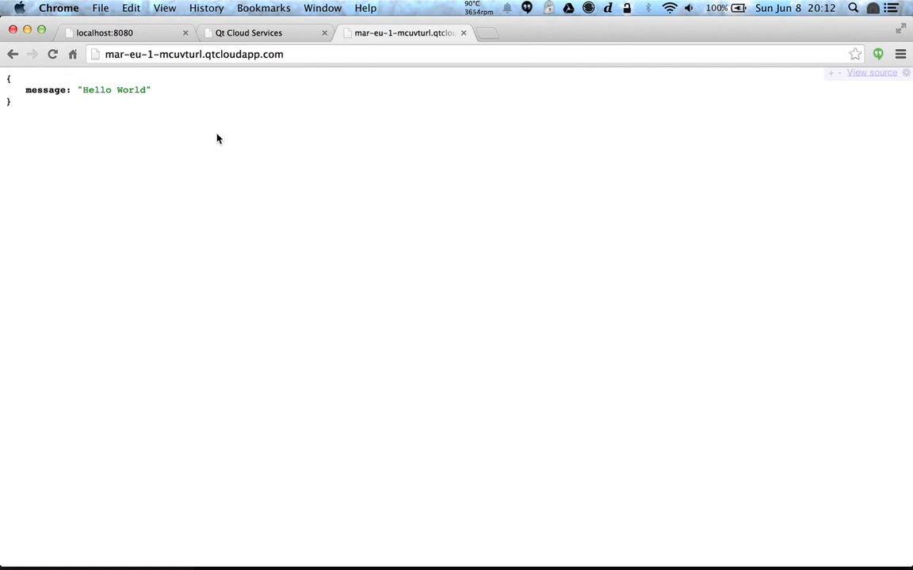
pyautogui.moveTo(158, 109)
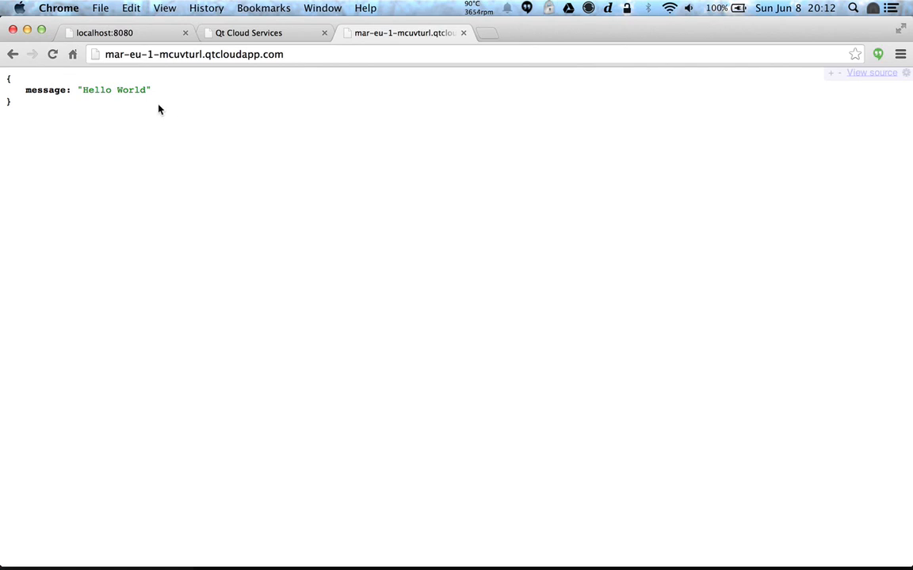
pyautogui.moveTo(257, 258)
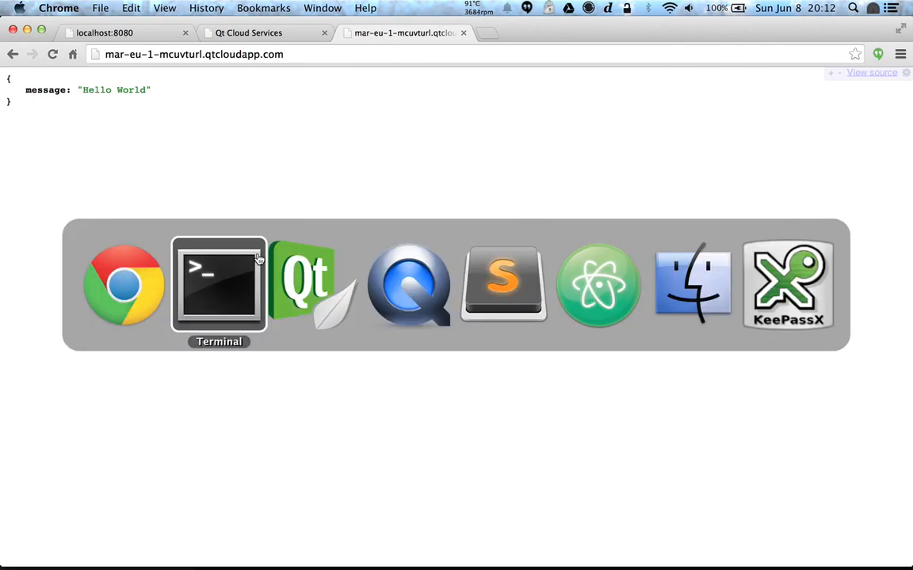
# - Edit helloworld.cpp's reply body from "Hello World" to "Hello Qt World"
pyautogui.click(306, 285)
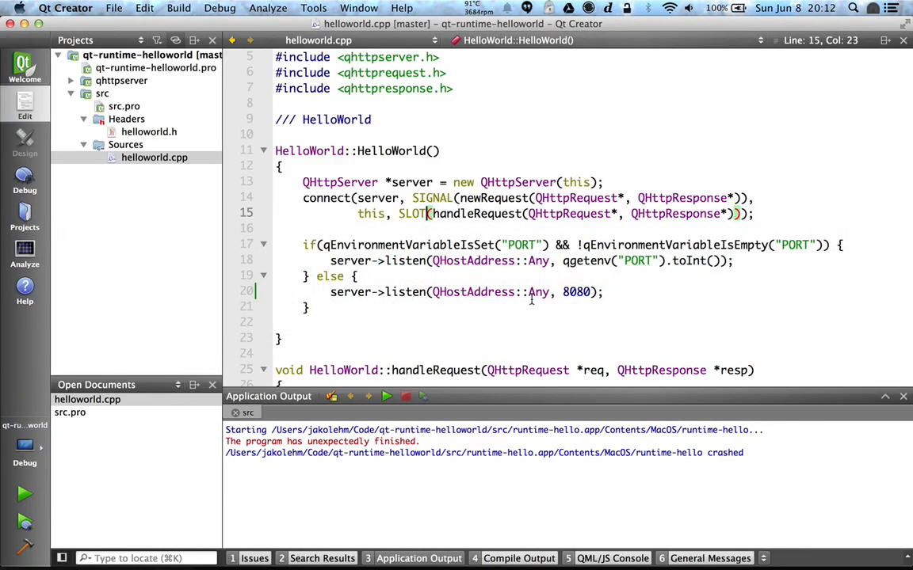
pyautogui.scroll(-3)
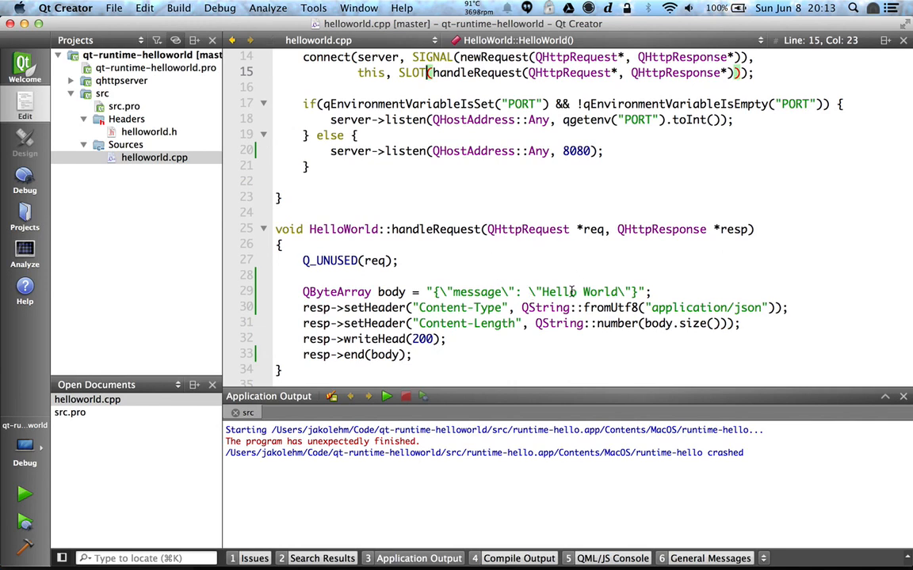
pyautogui.moveTo(574, 291)
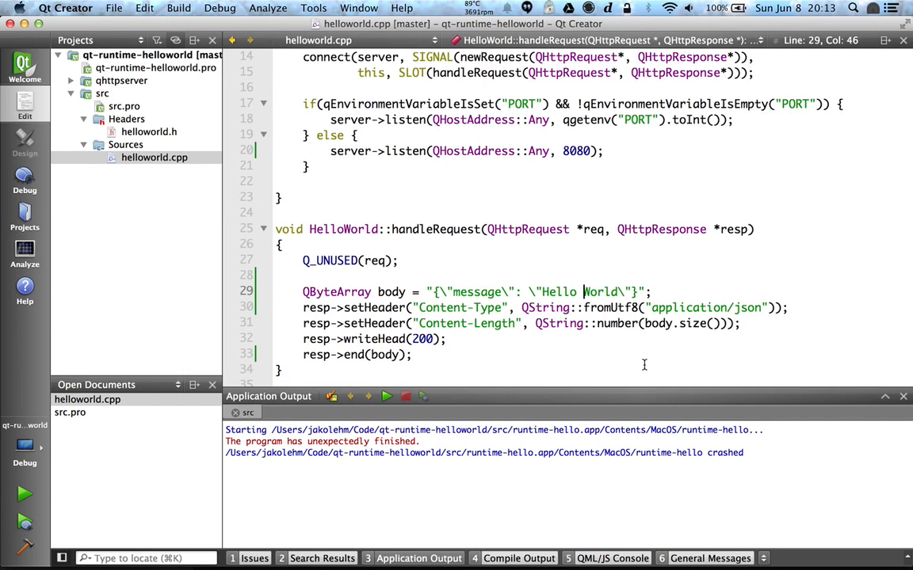
pyautogui.write('Qt')
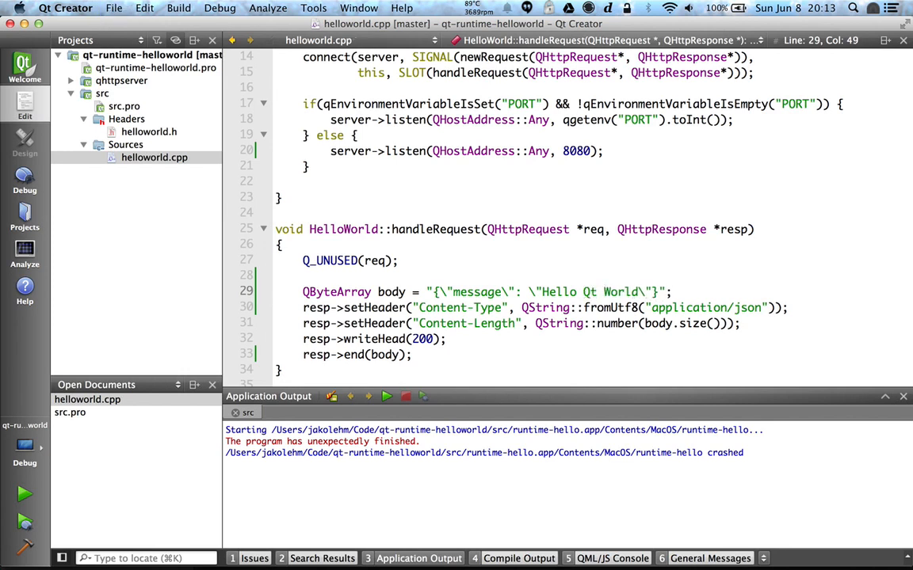
pyautogui.click(102, 93)
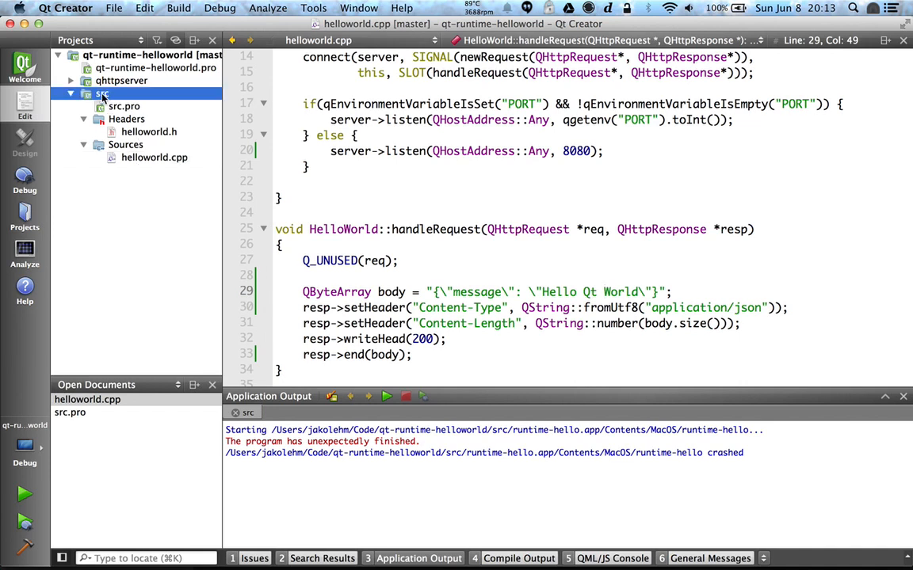
# - Rebuild and run the src project, allowing the server to accept incoming network connections
pyautogui.rightClick(101, 94)
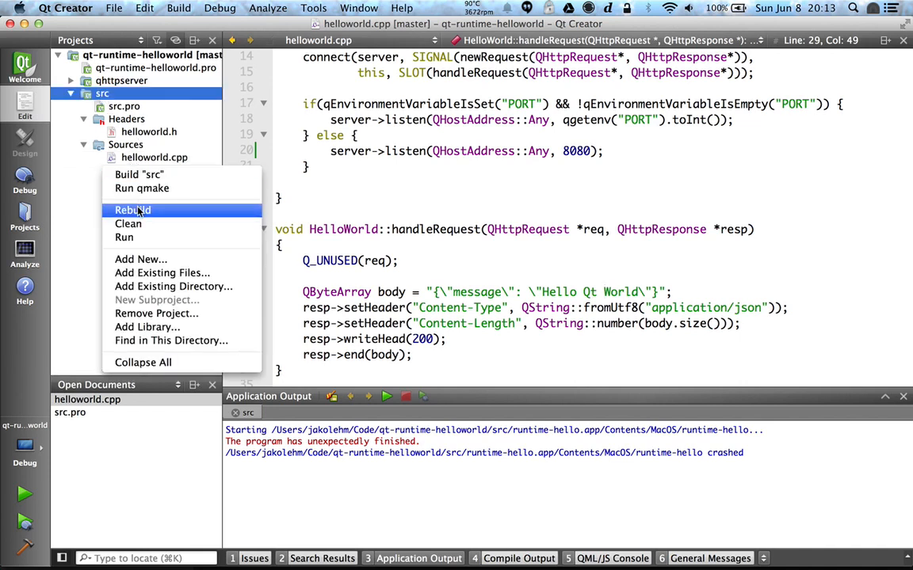
pyautogui.click(133, 209)
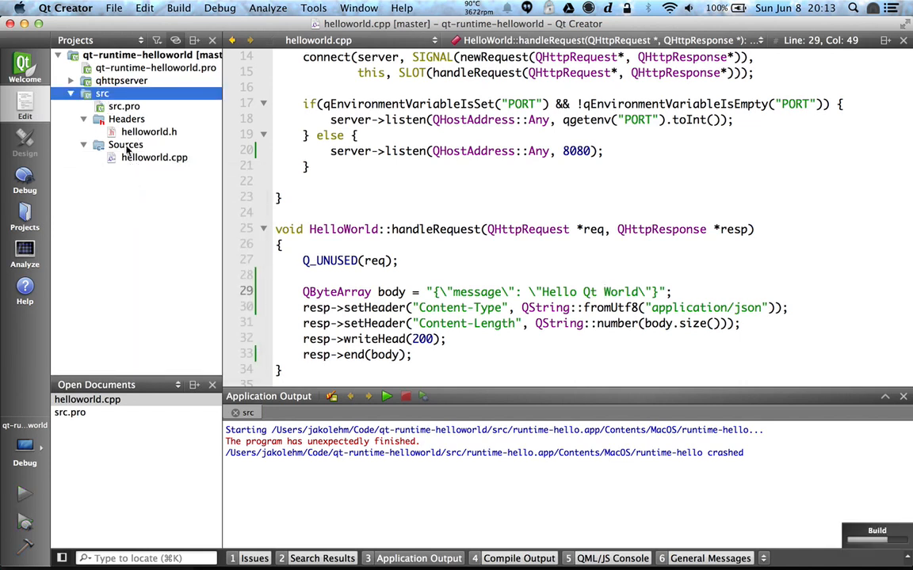
pyautogui.moveTo(102, 93)
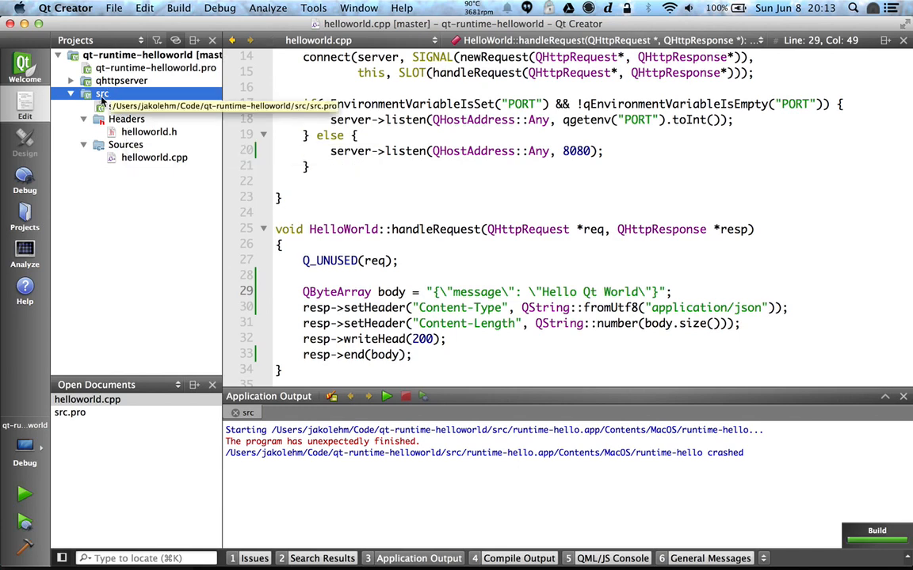
pyautogui.rightClick(101, 93)
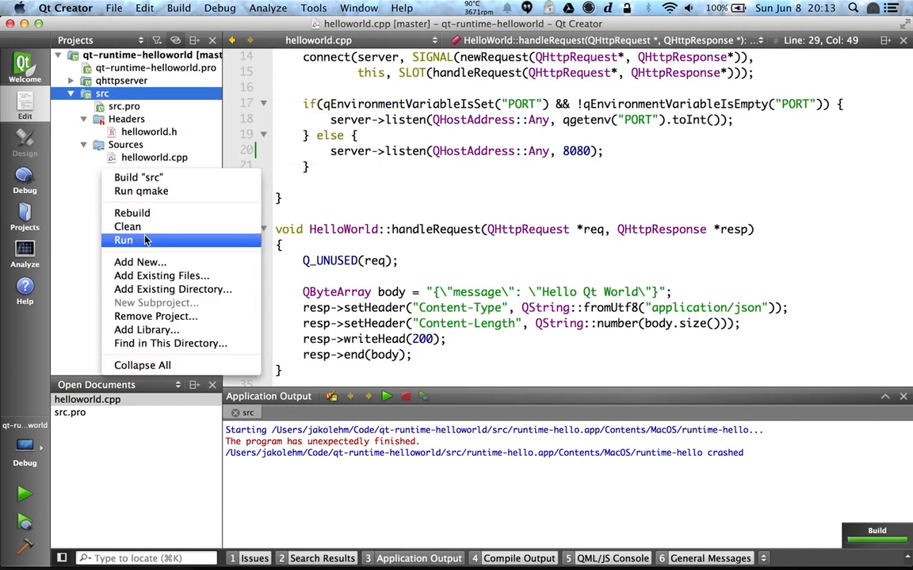
pyautogui.click(123, 241)
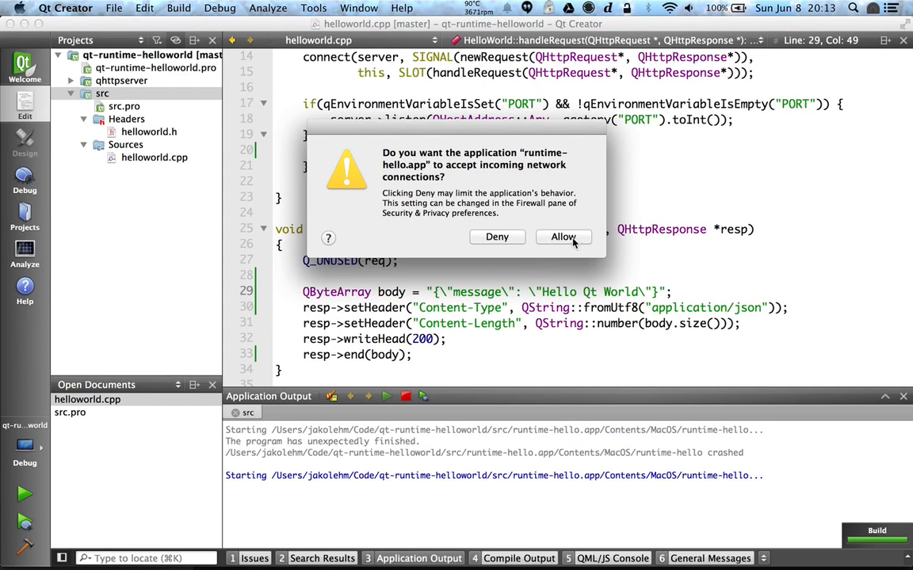
pyautogui.click(564, 238)
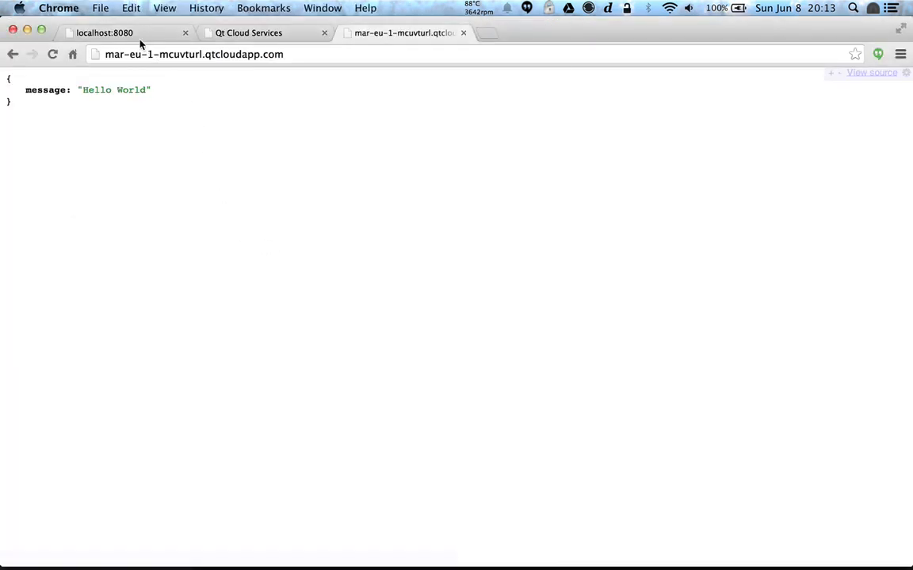
# - View the localhost:8080 tab, which now returns "Hello Qt World"
pyautogui.click(127, 32)
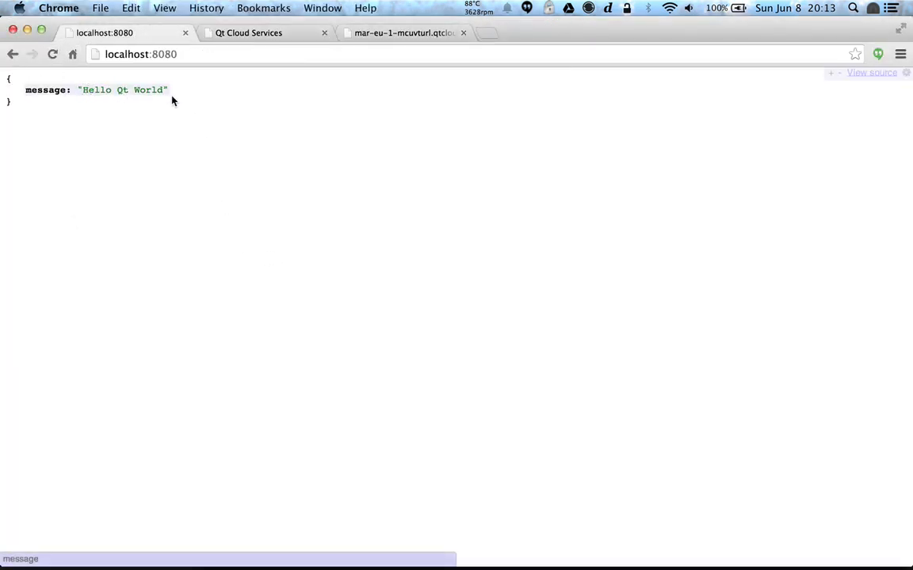
pyautogui.moveTo(198, 168)
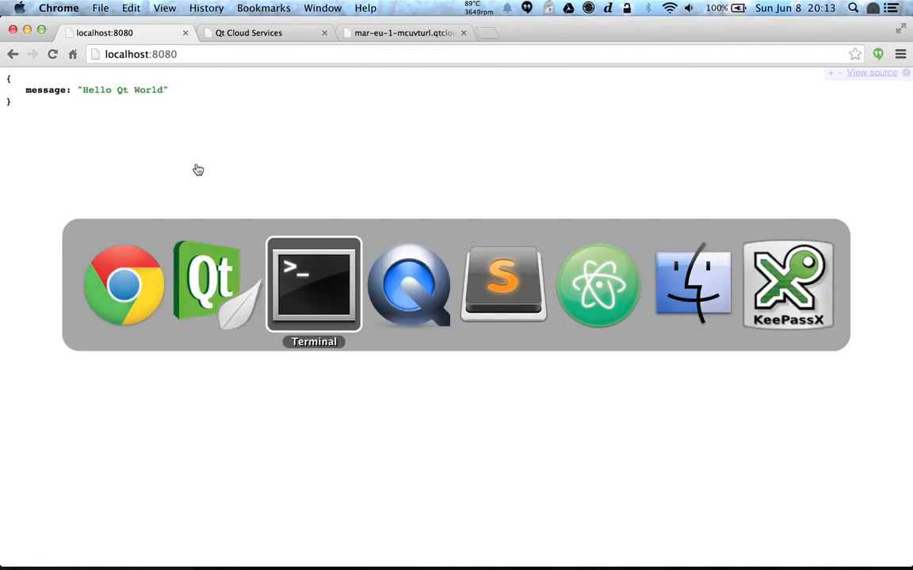
# - Stage src/helloworld.cpp and enter git ci -m "update message" to commit it
pyautogui.click(314, 284)
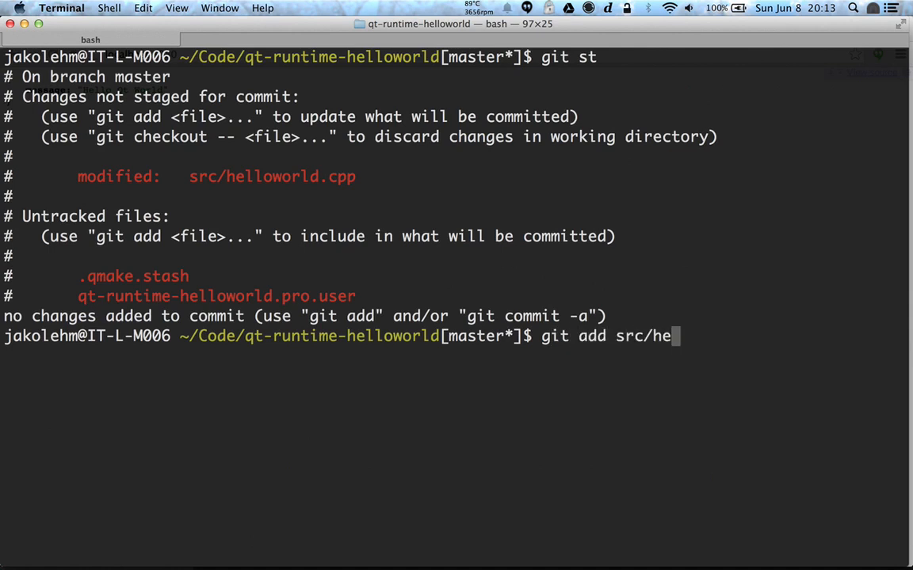
pyautogui.press('Return')
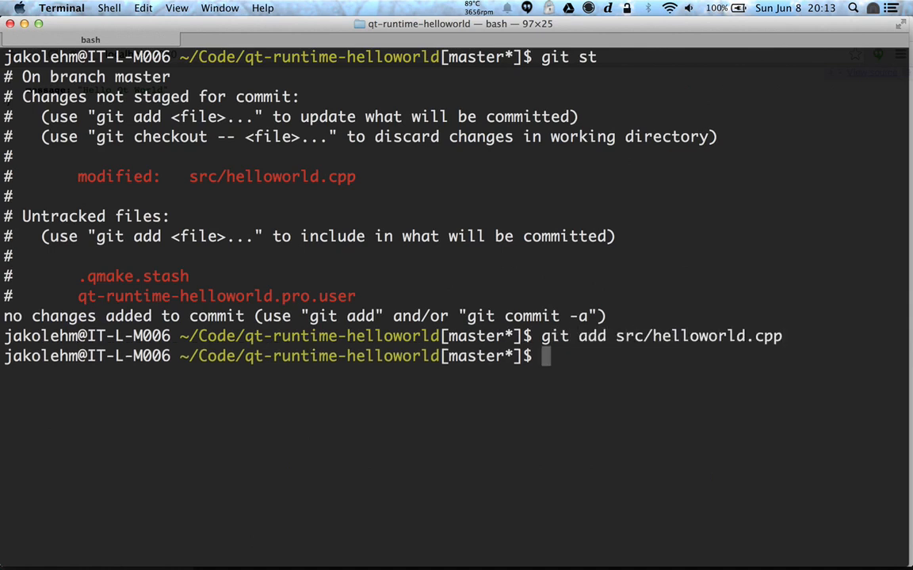
pyautogui.write('git ci')
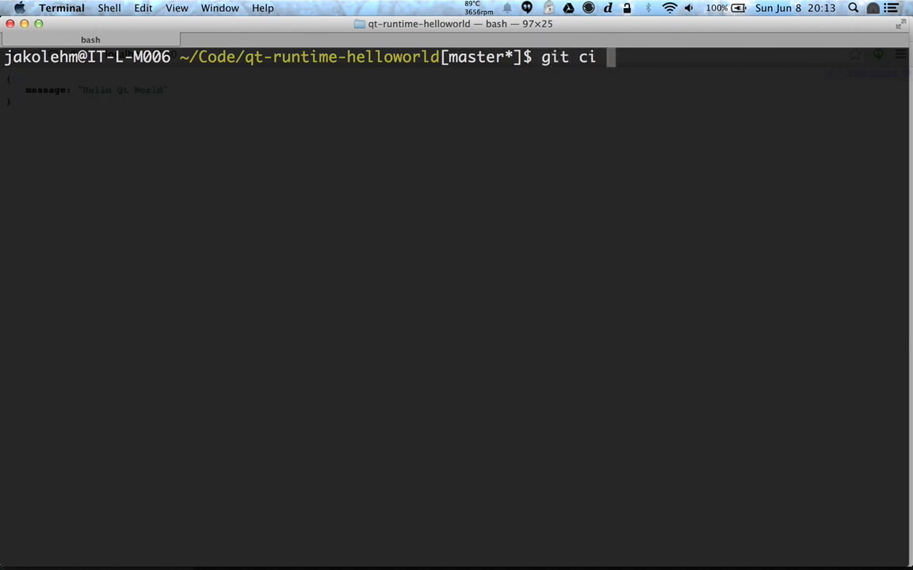
pyautogui.write('-m "update me')
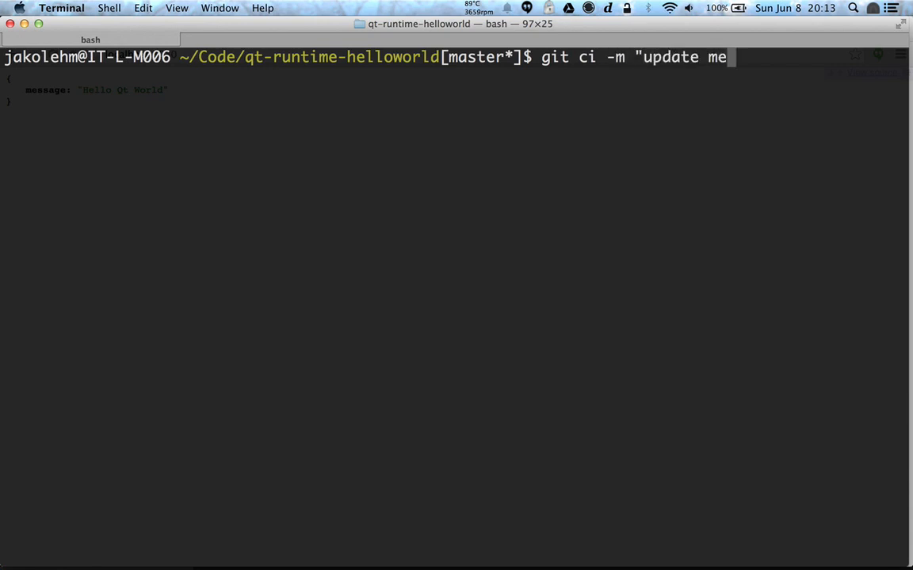
pyautogui.write('ssage"')
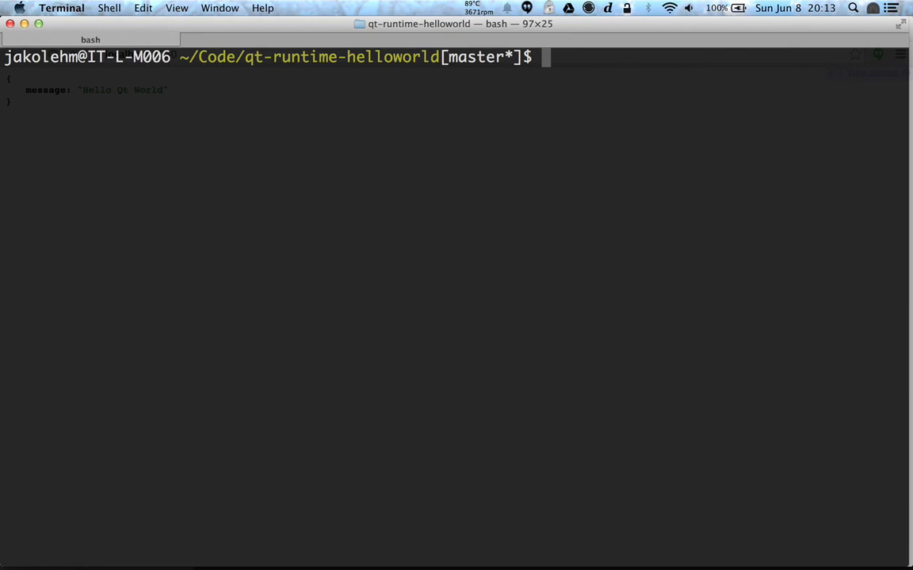
# - Run git push qtc master and follow the cloud build and redeploy output
pyautogui.write('git push qtc')
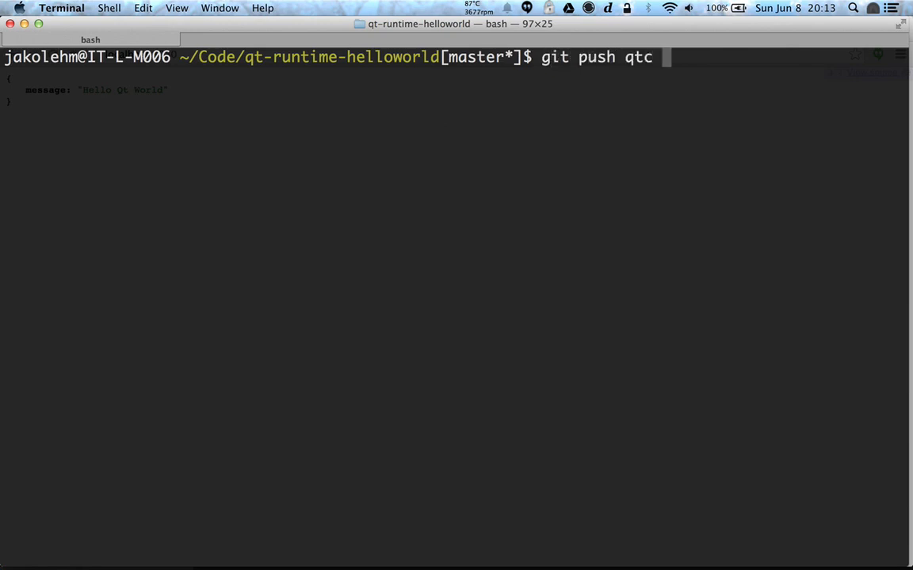
pyautogui.write('master')
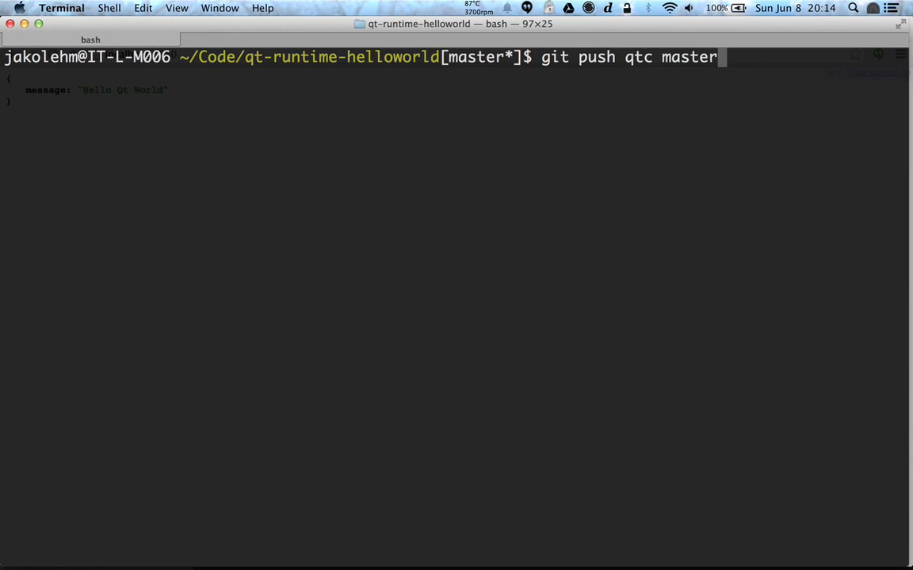
pyautogui.press('Return')
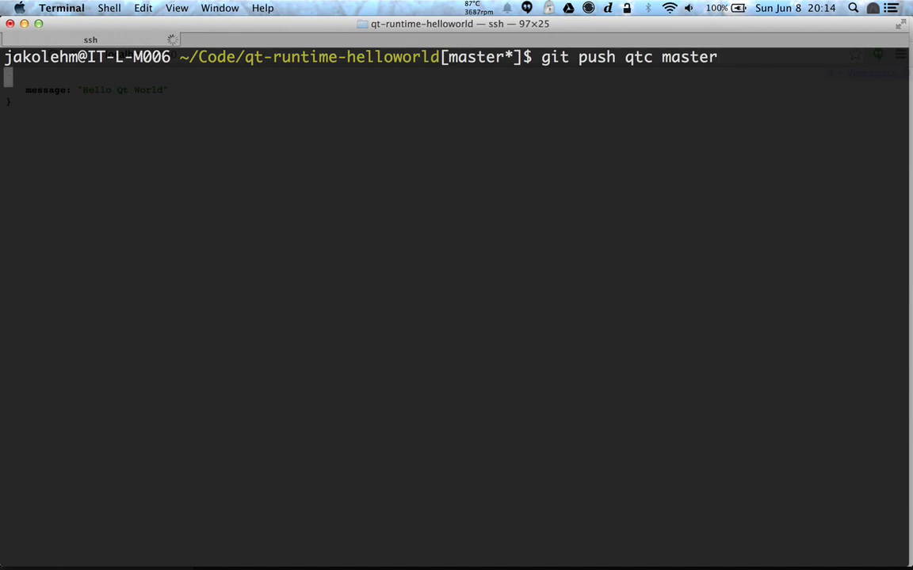
pyautogui.press('Return')
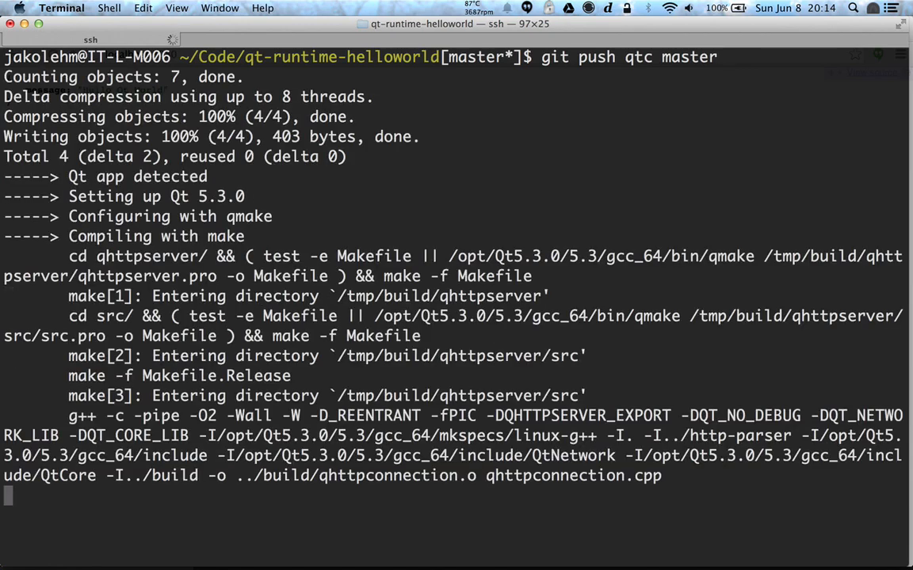
pyautogui.scroll(-3)
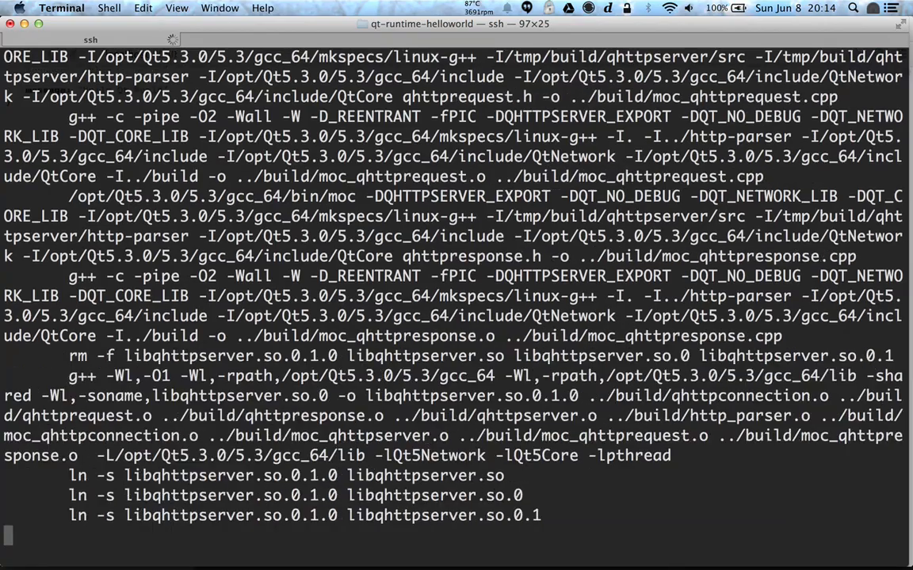
pyautogui.scroll(-3)
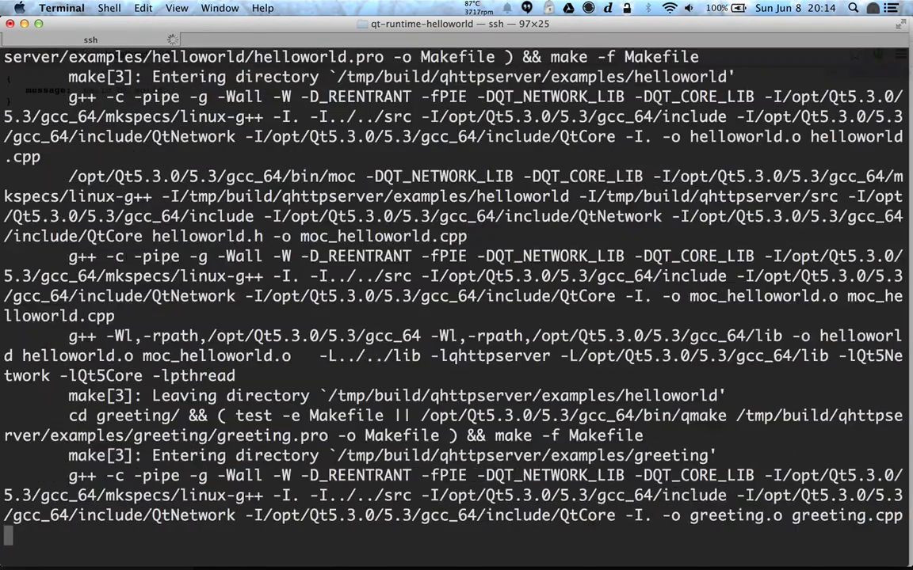
pyautogui.scroll(-3)
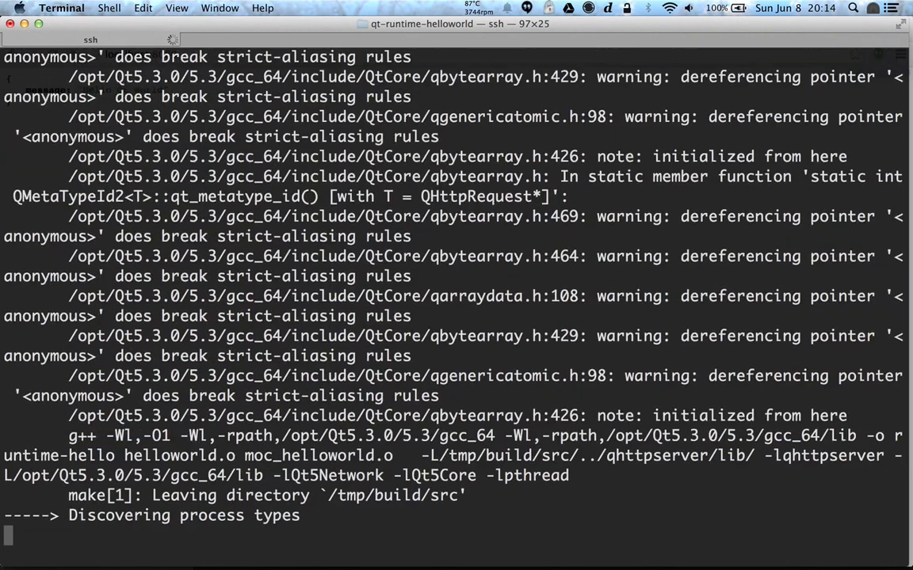
pyautogui.scroll(-3)
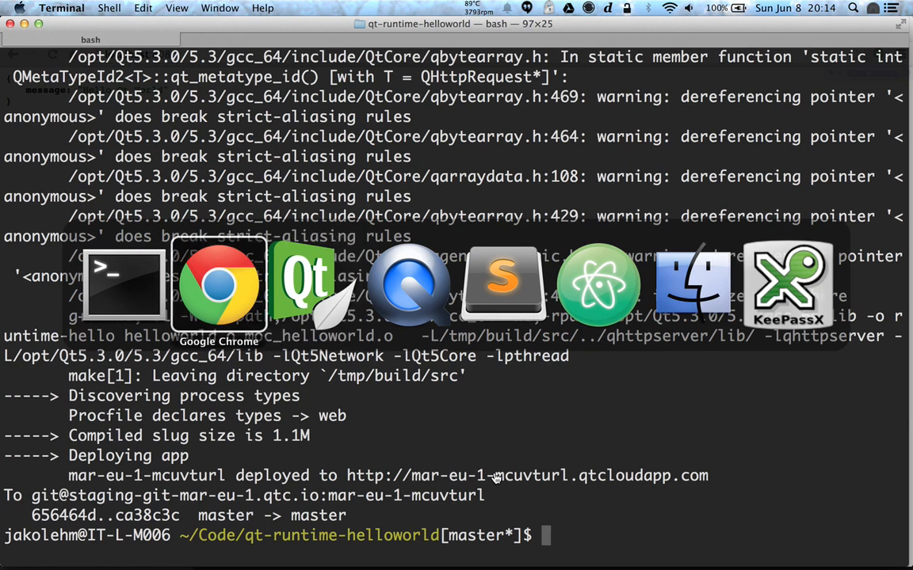
# - Reload the qtcloudapp.com page in Chrome, which now shows "Hello Qt World"
pyautogui.click(218, 285)
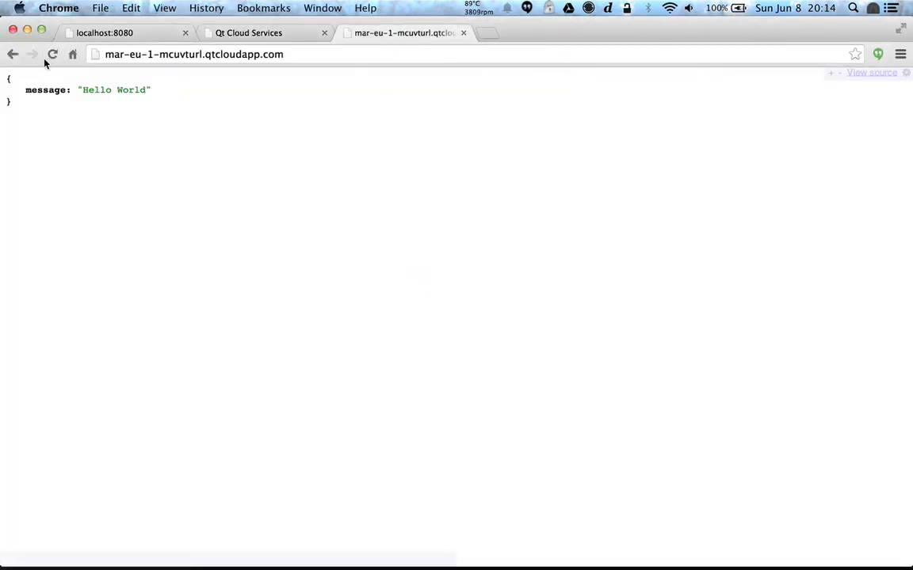
pyautogui.moveTo(52, 54)
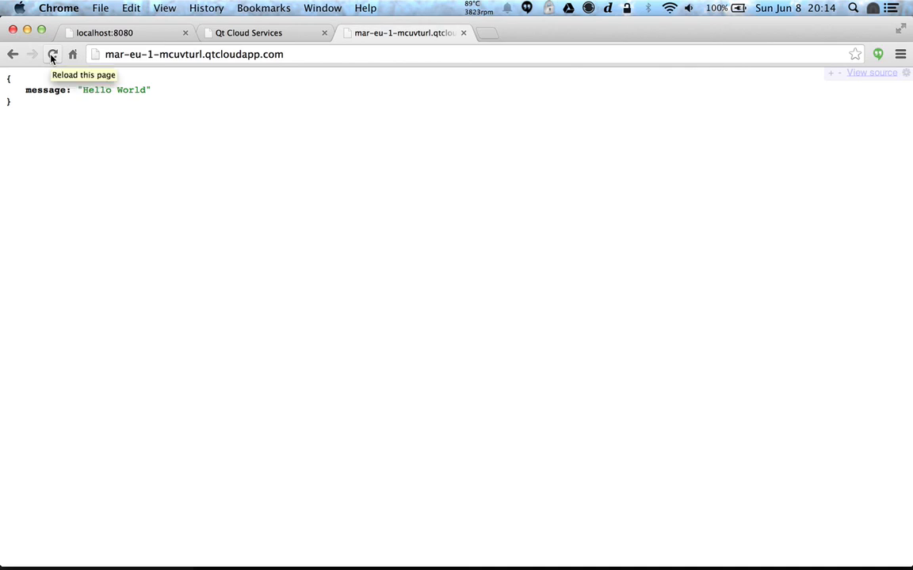
pyautogui.click(52, 54)
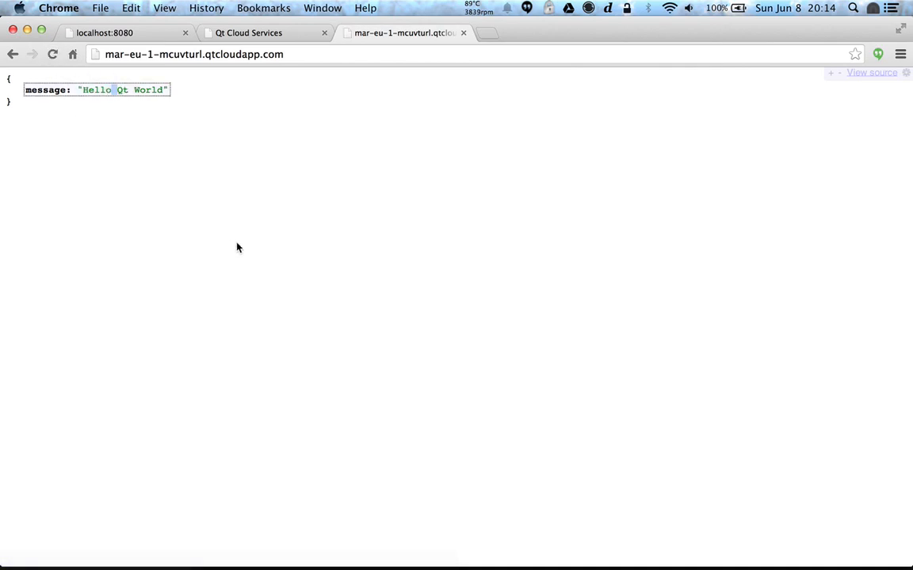
pyautogui.click(236, 247)
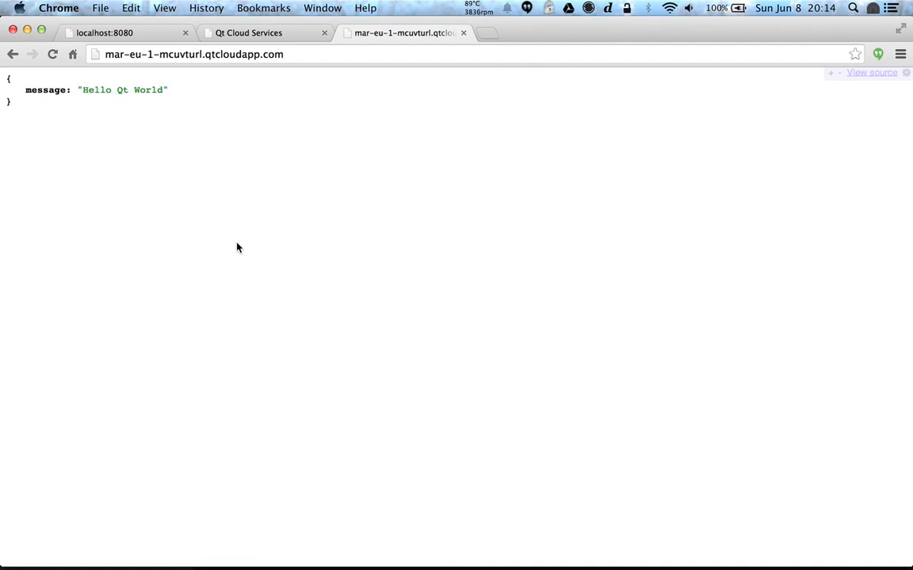